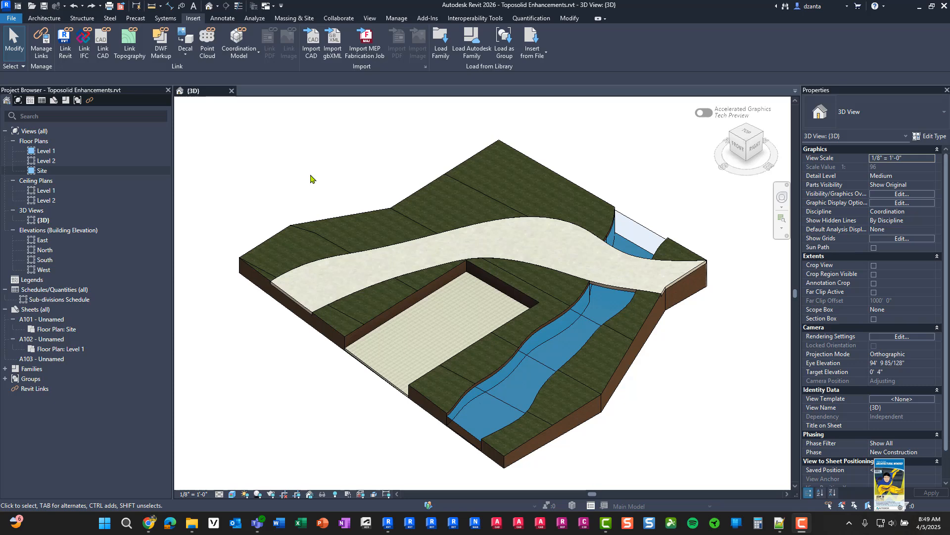
mouse_move(330, 181)
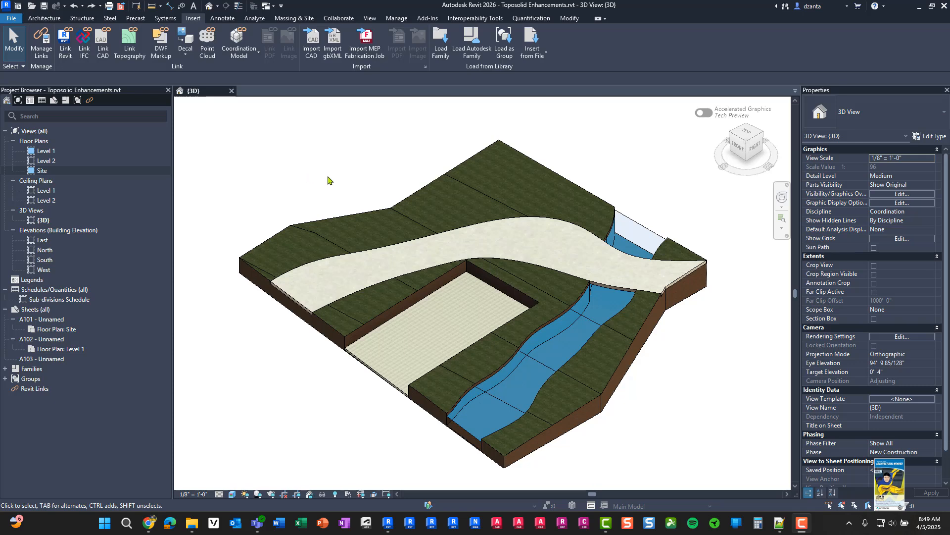
mouse_move(369, 234)
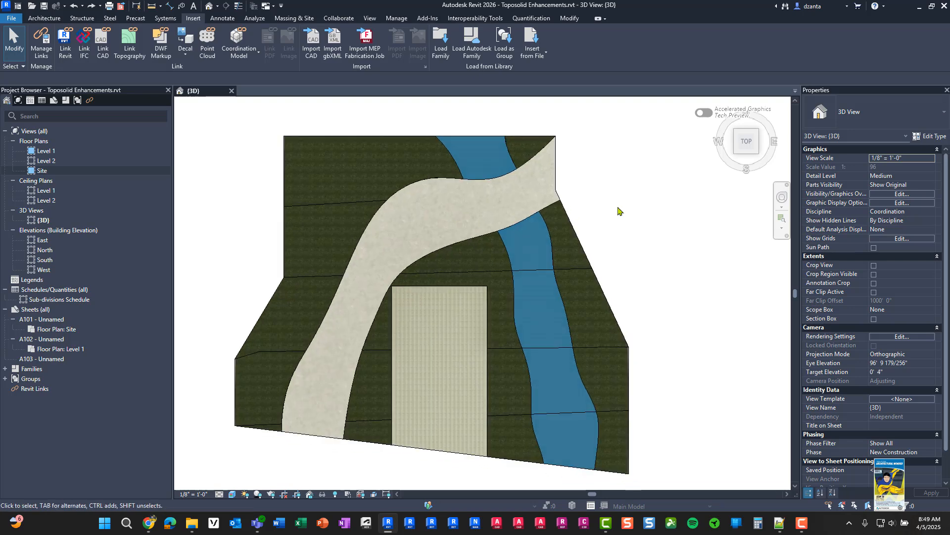
Sketch a rectangular sub-division boundary in the toposolid's top-left corner, typed Path - 8" Concrete
click(333, 138)
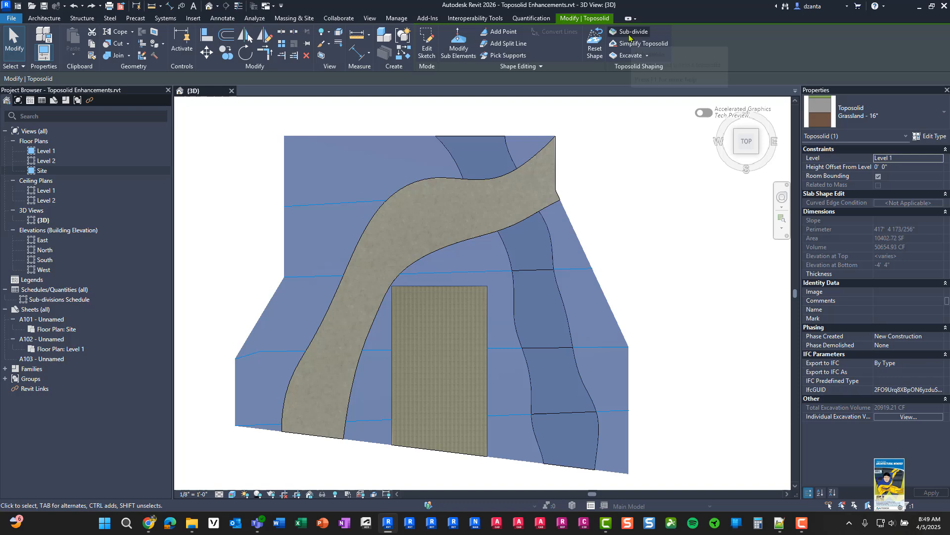
click(632, 31)
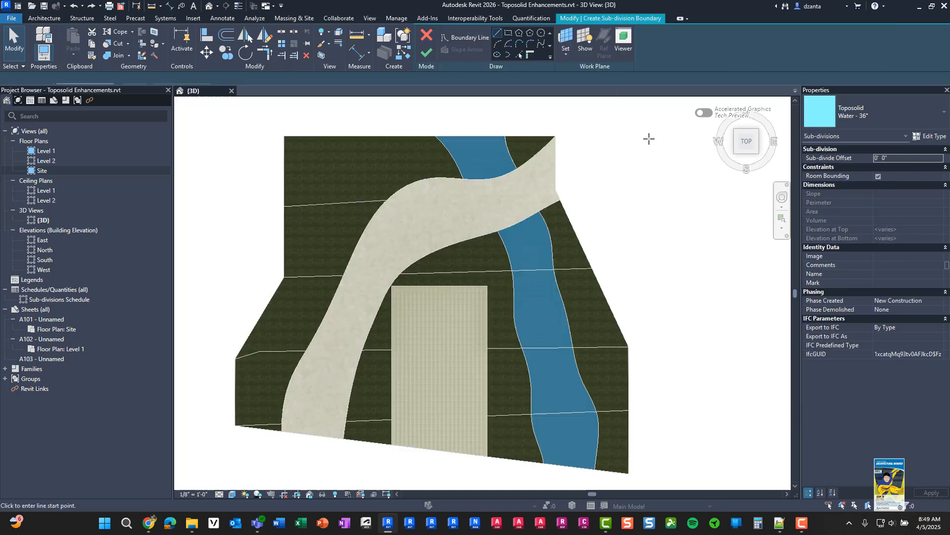
click(507, 41)
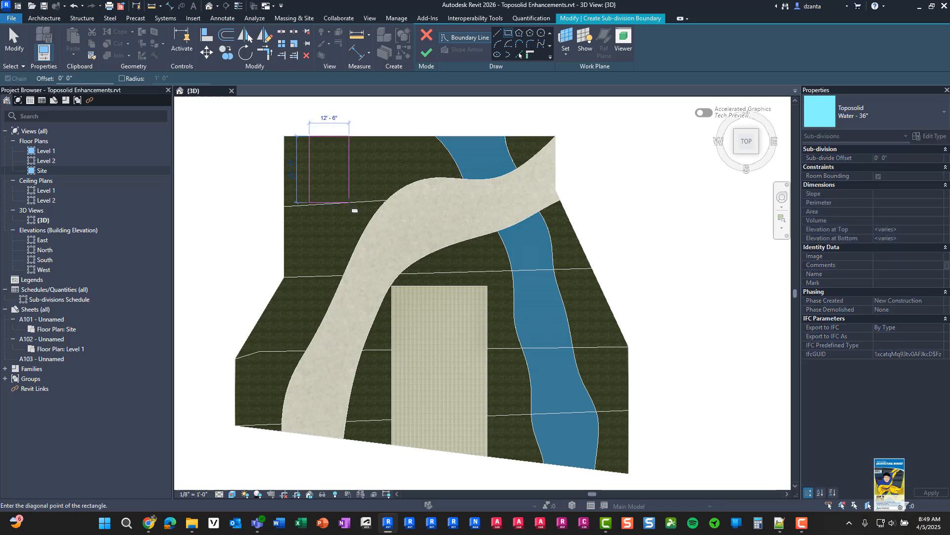
click(351, 205)
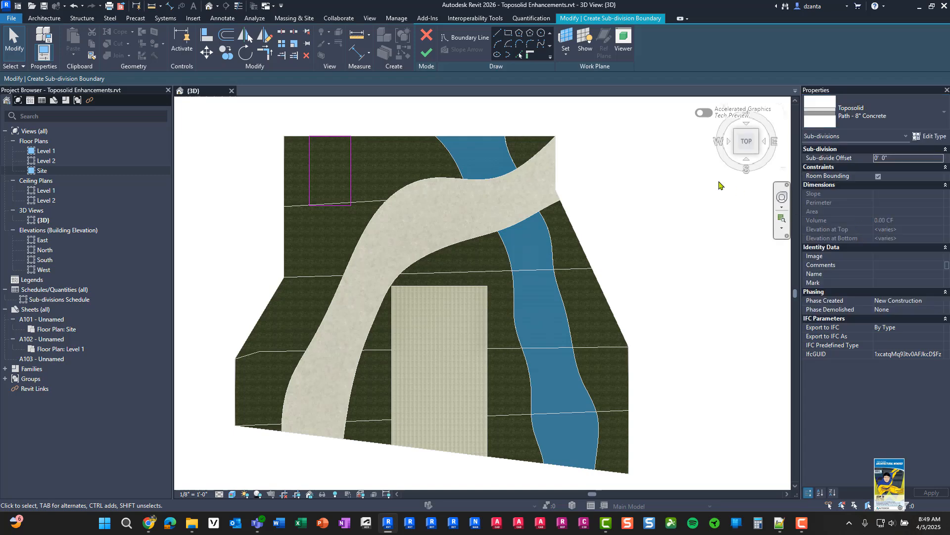
mouse_move(426, 51)
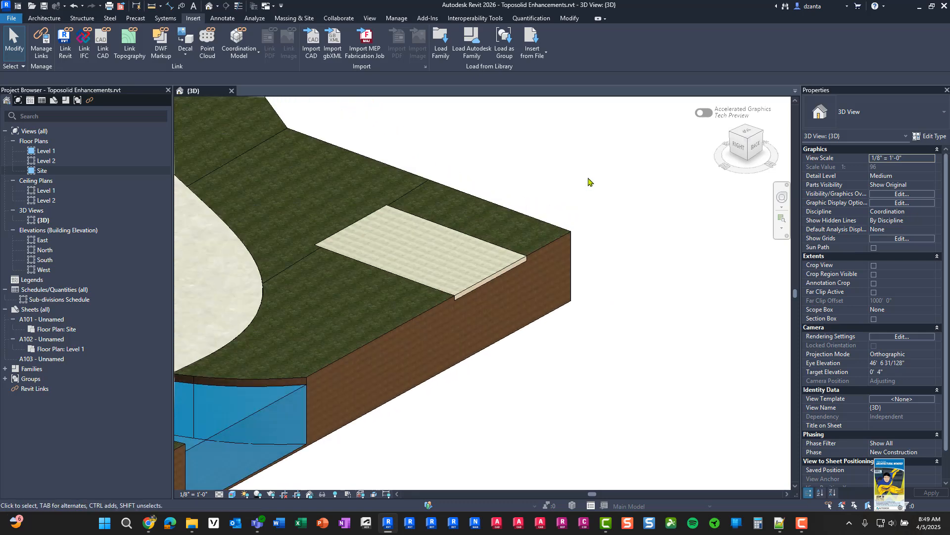
mouse_move(500, 276)
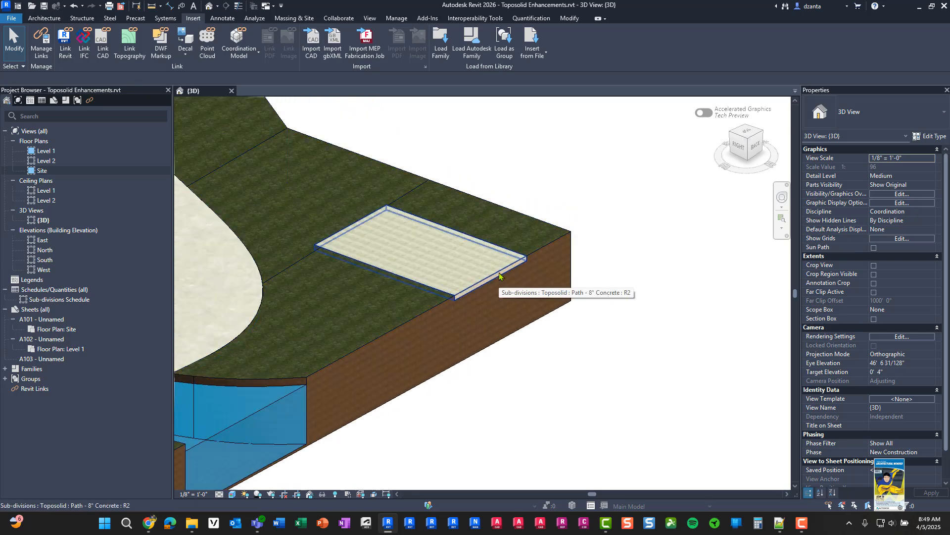
Inspect the new 8-inch concrete pad and the asphalt path sub-division
click(424, 254)
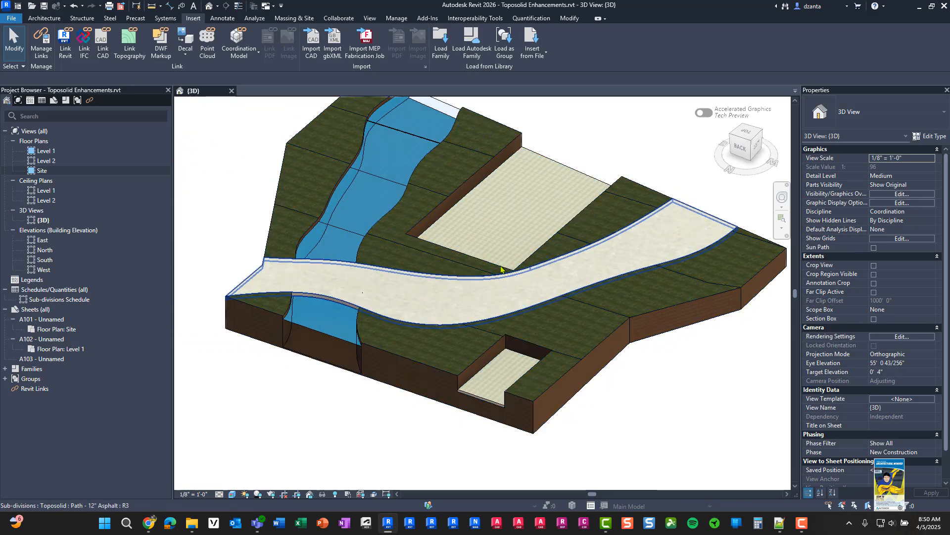
click(491, 373)
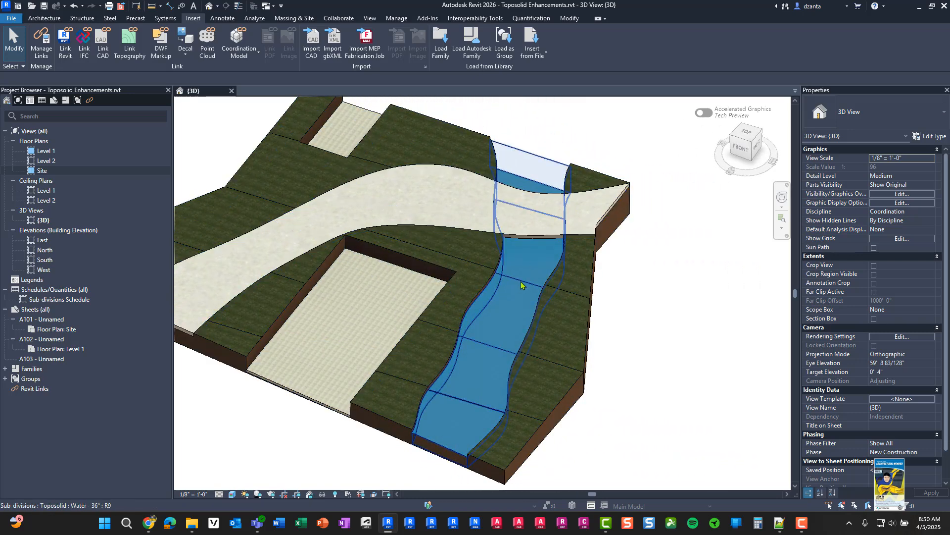
Select the stream sub-division and view the site from the TOP ViewCube face
click(555, 217)
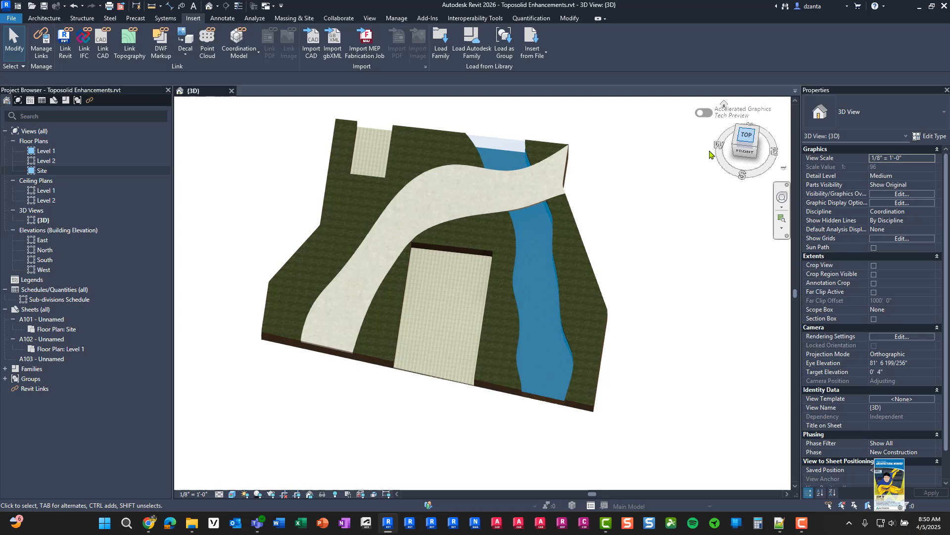
click(745, 134)
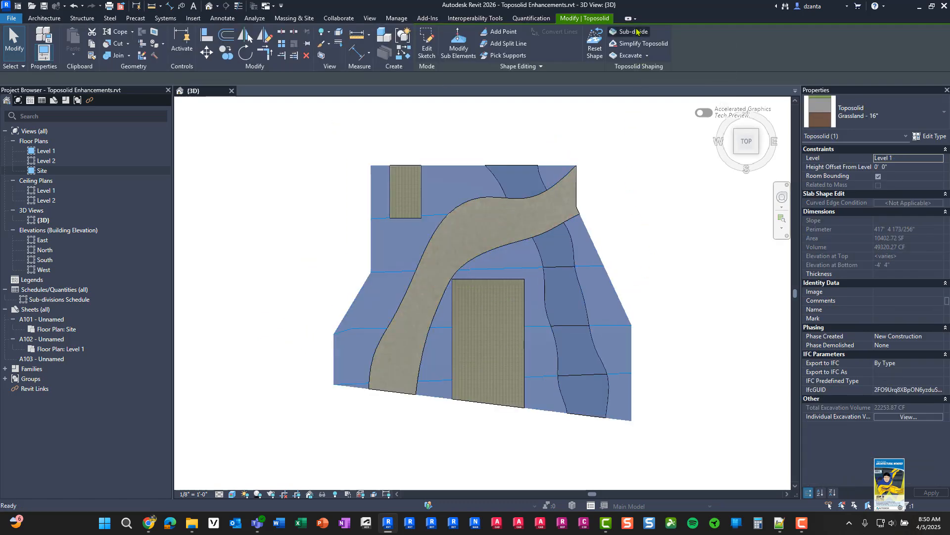
Start a new sub-division and sketch spline curves across the stream joined by straight edge lines
click(631, 31)
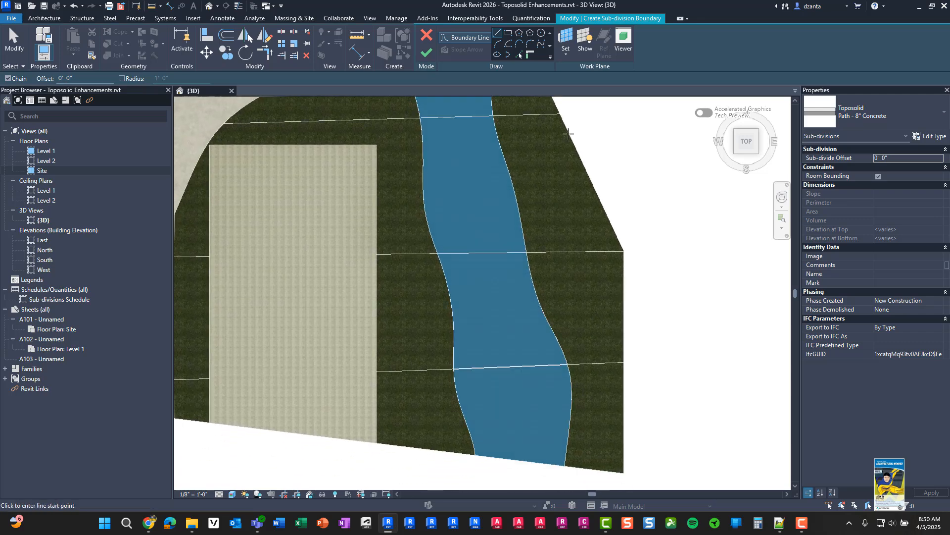
click(539, 43)
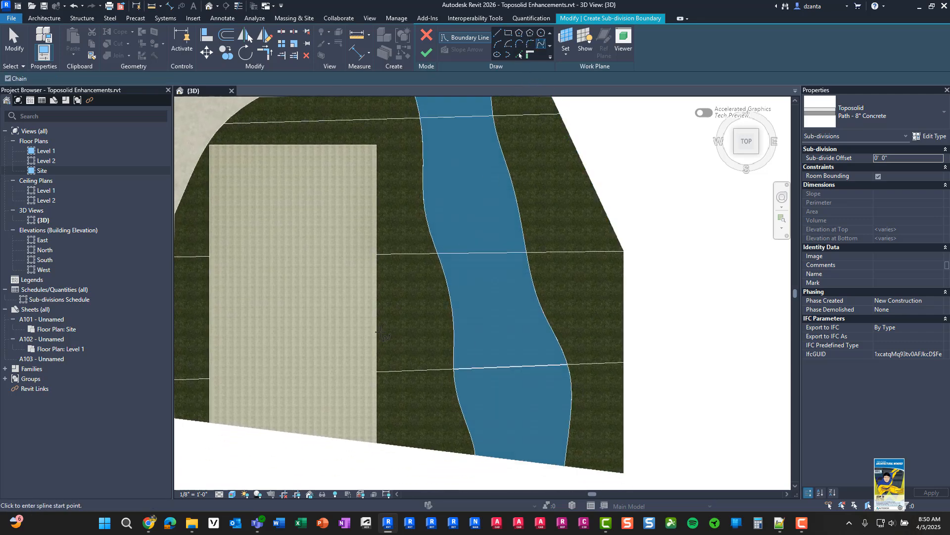
click(527, 285)
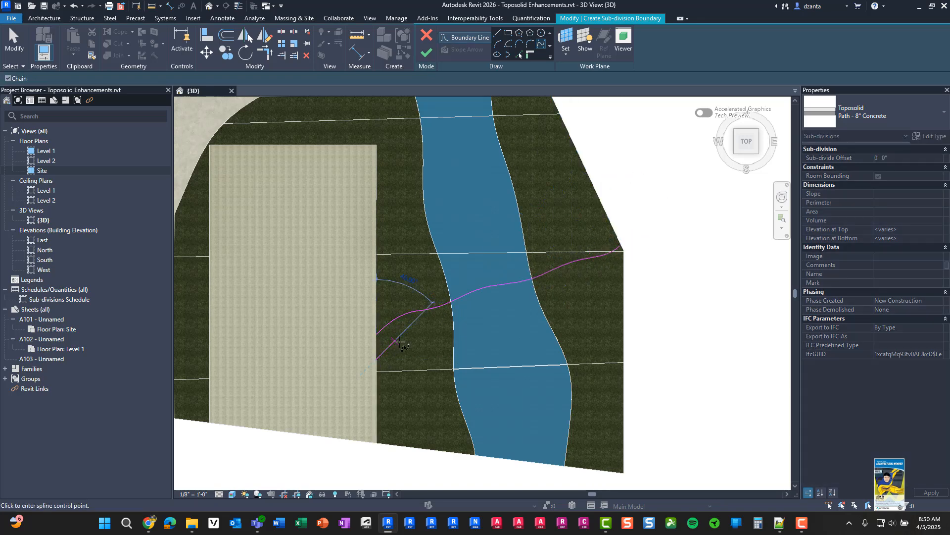
click(619, 287)
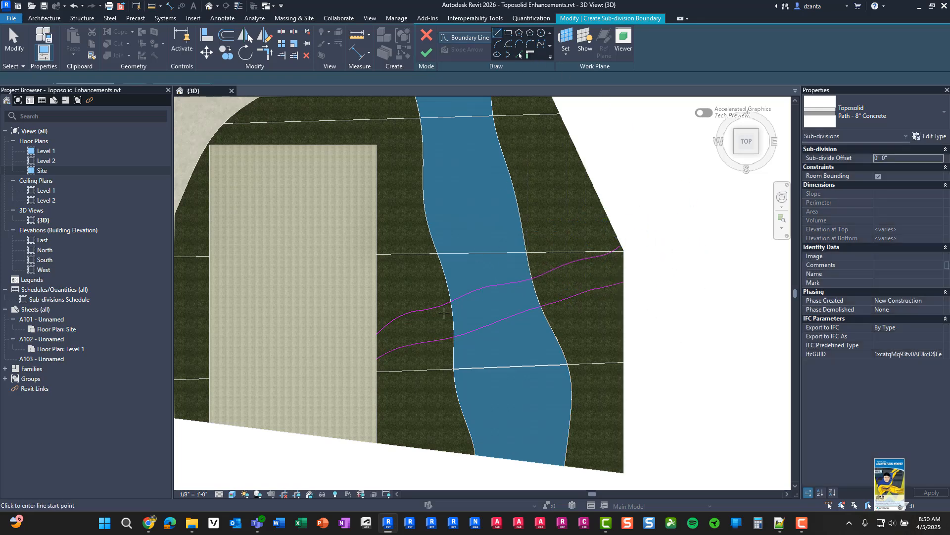
click(376, 360)
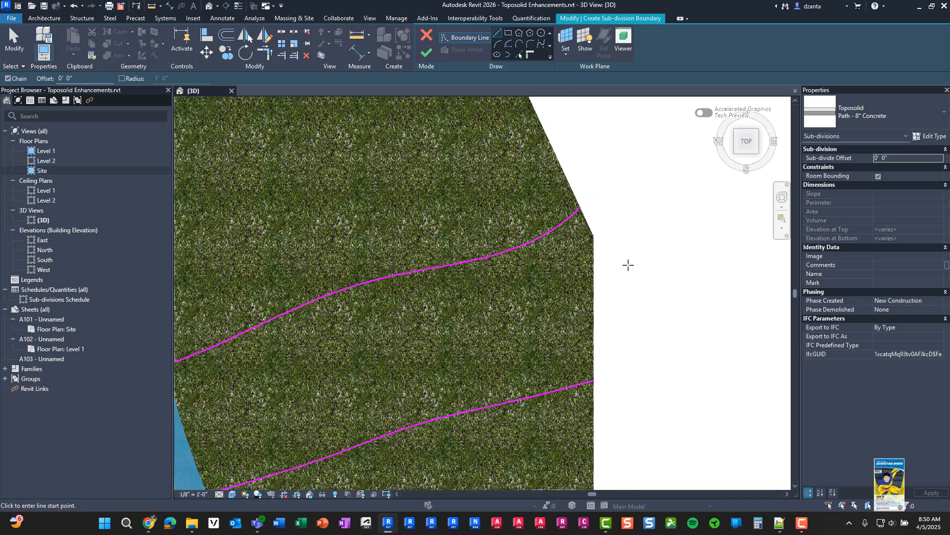
click(596, 237)
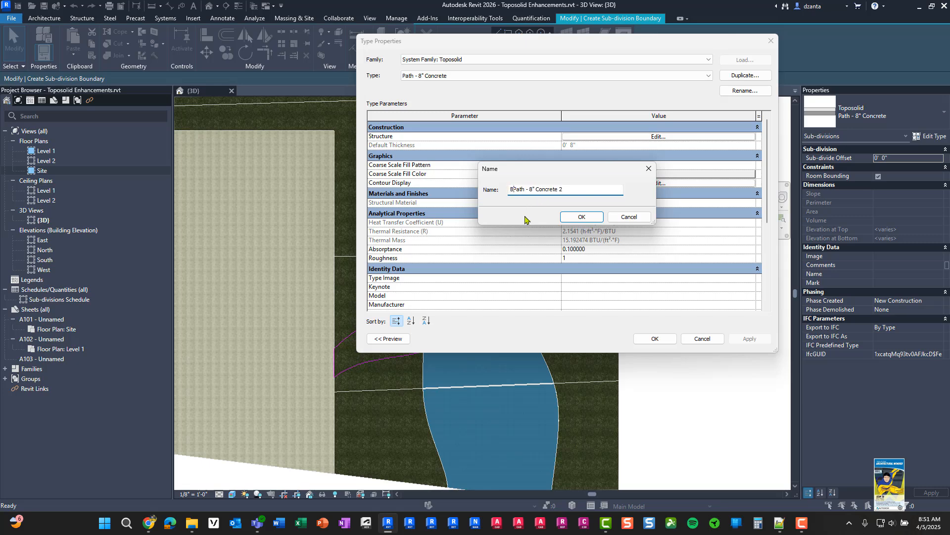
Name the duplicated type 'Bridge Path - Wood' and open its layer structure
text(Bridge)
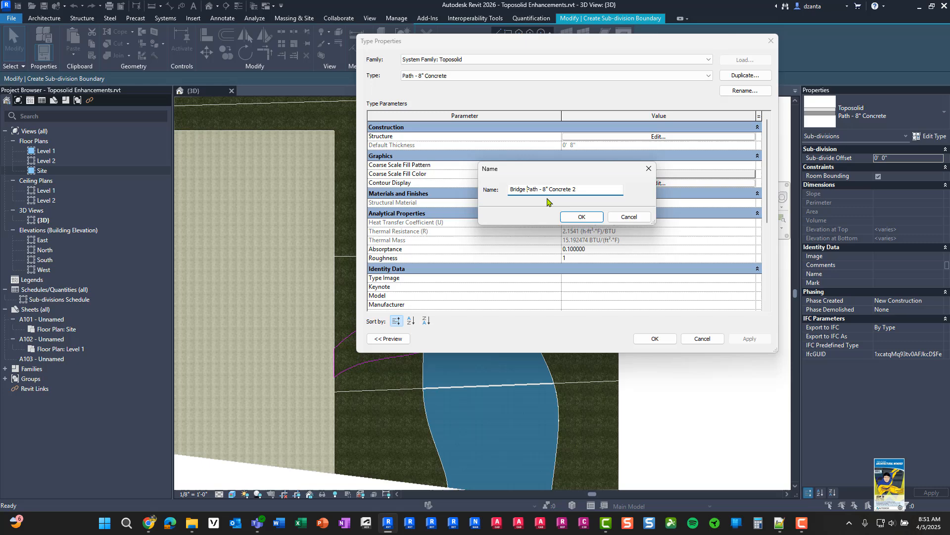
double_click(552, 189)
text(Wood)
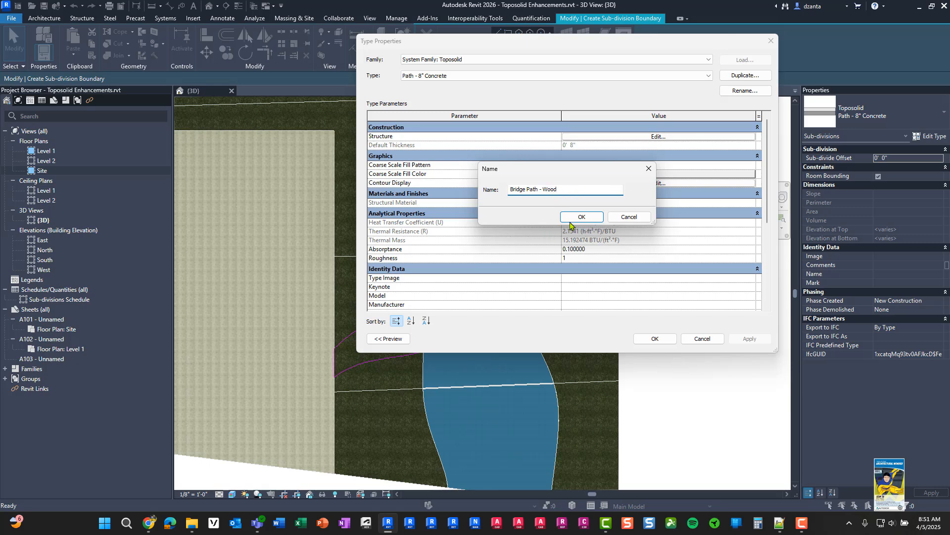
click(580, 216)
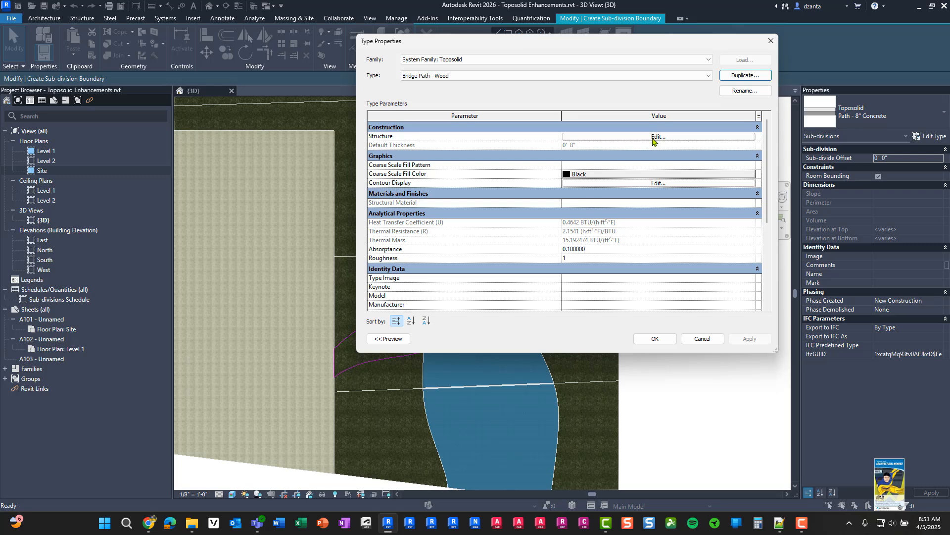
click(658, 136)
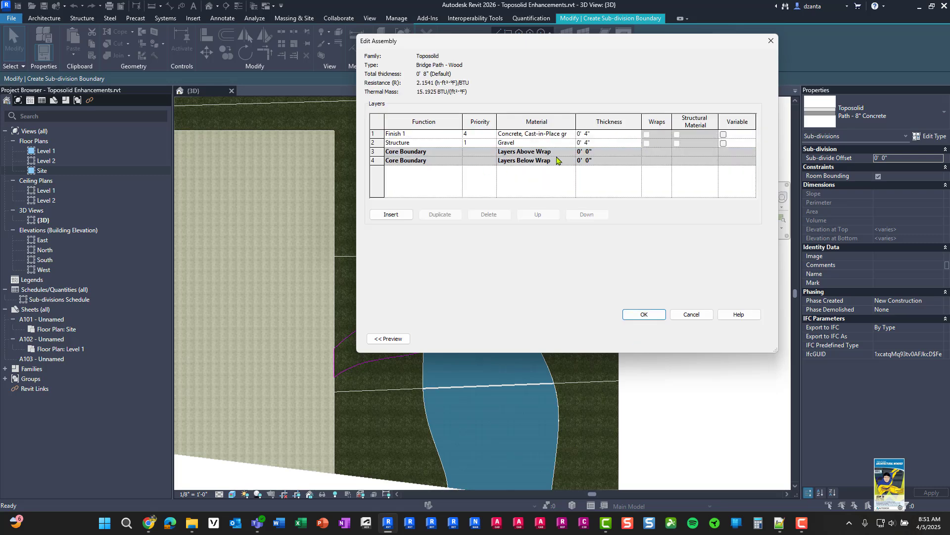
Give the Bridge Path - Wood top layer a wood material and confirm the type settings
click(534, 133)
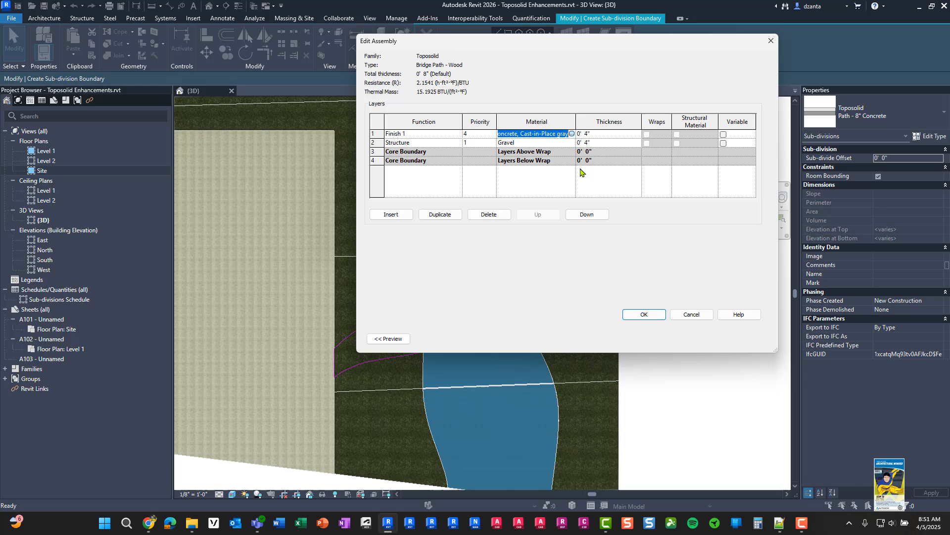
click(570, 133)
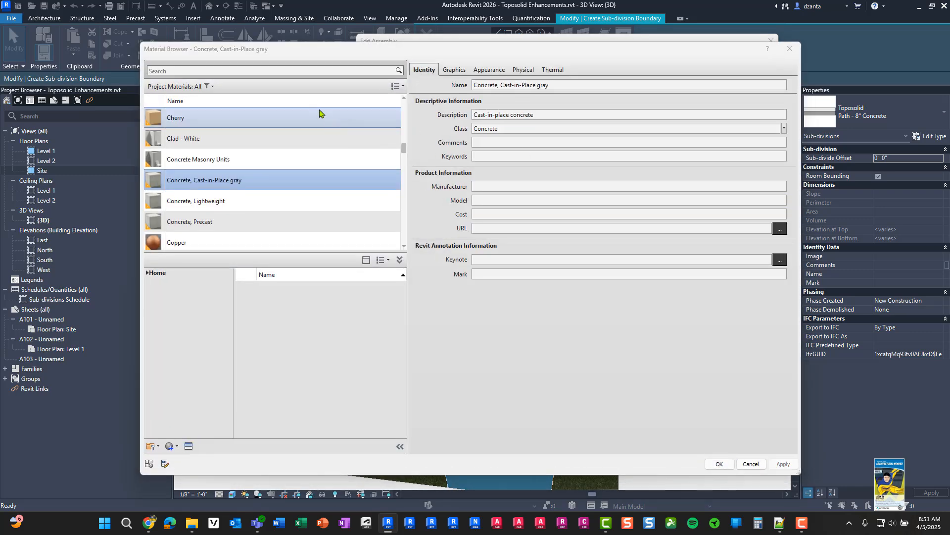
text(wood)
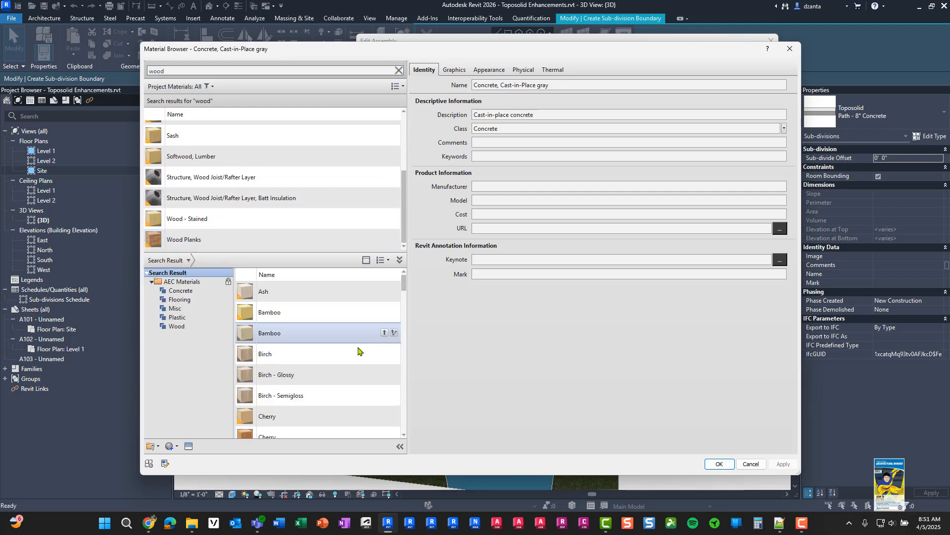
scroll(down, 3)
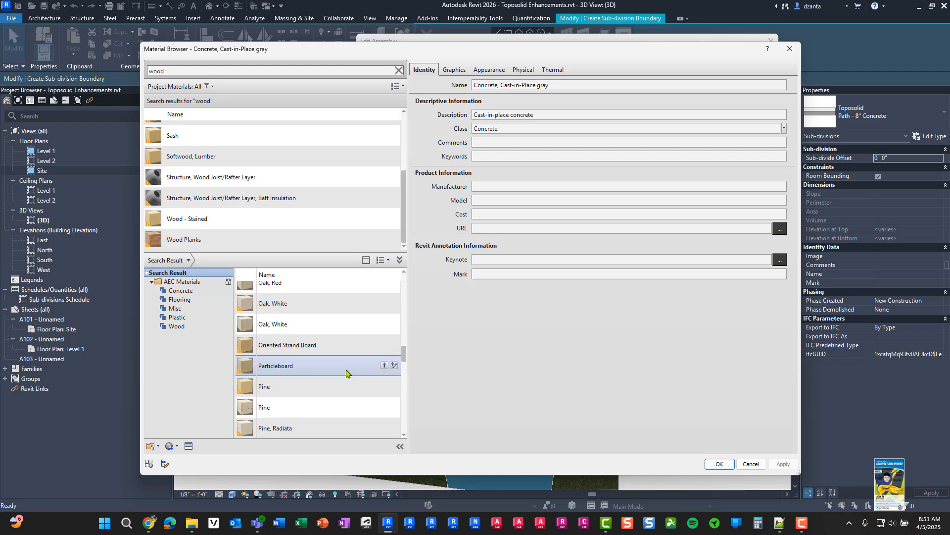
scroll(up, 3)
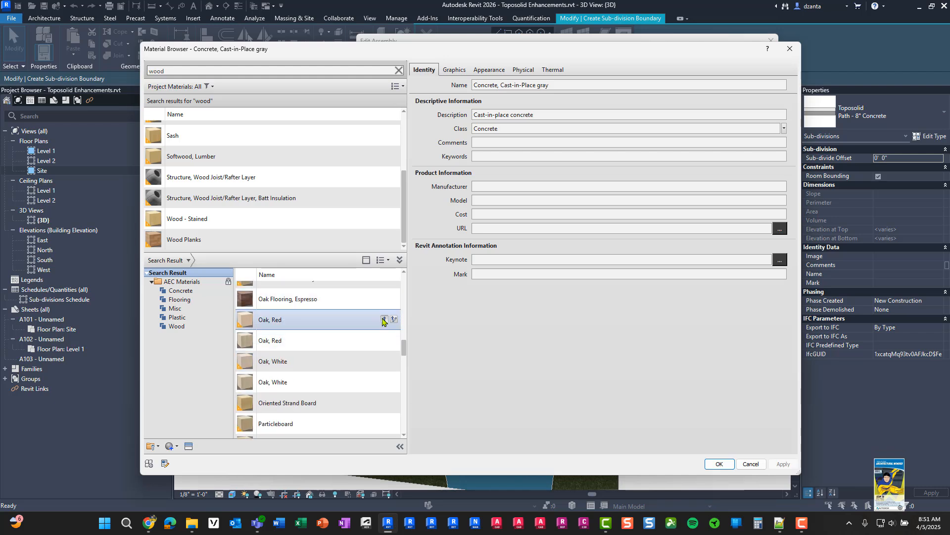
scroll(up, 3)
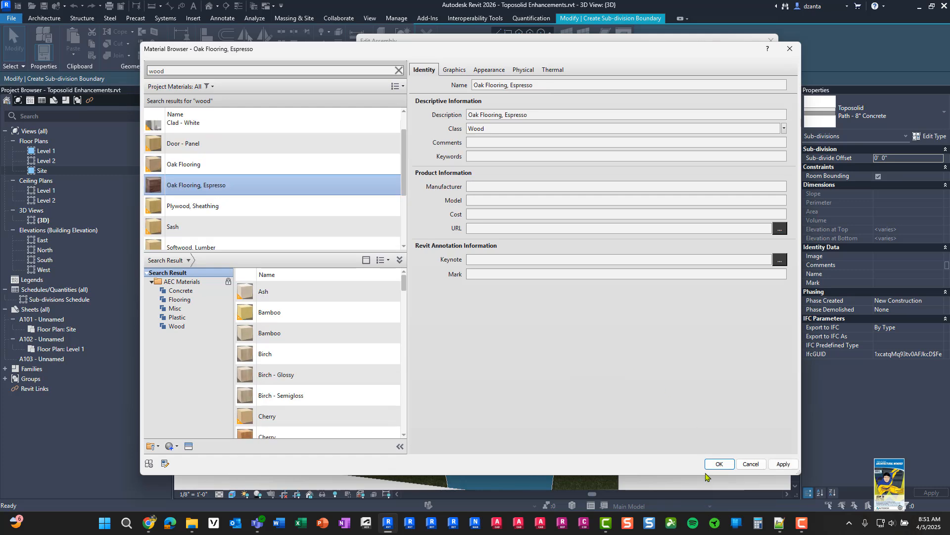
click(718, 463)
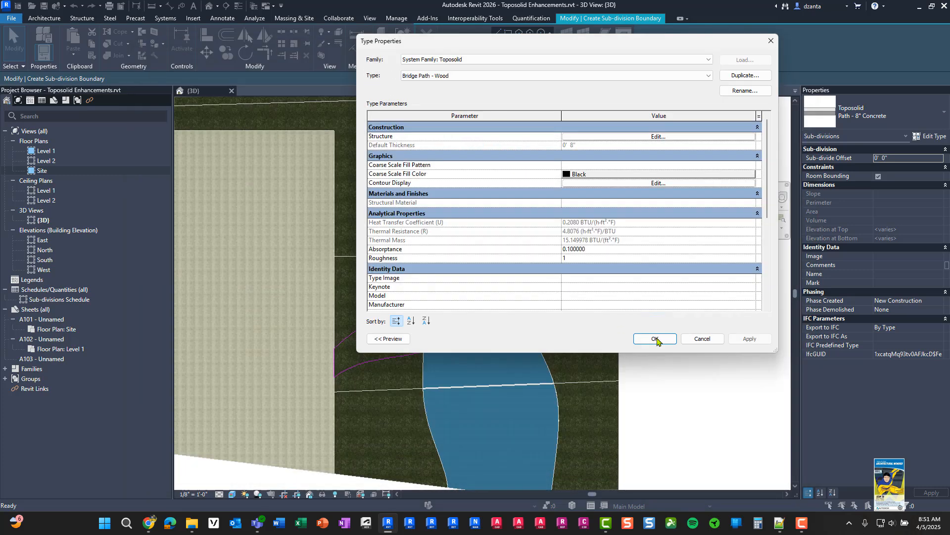
click(654, 338)
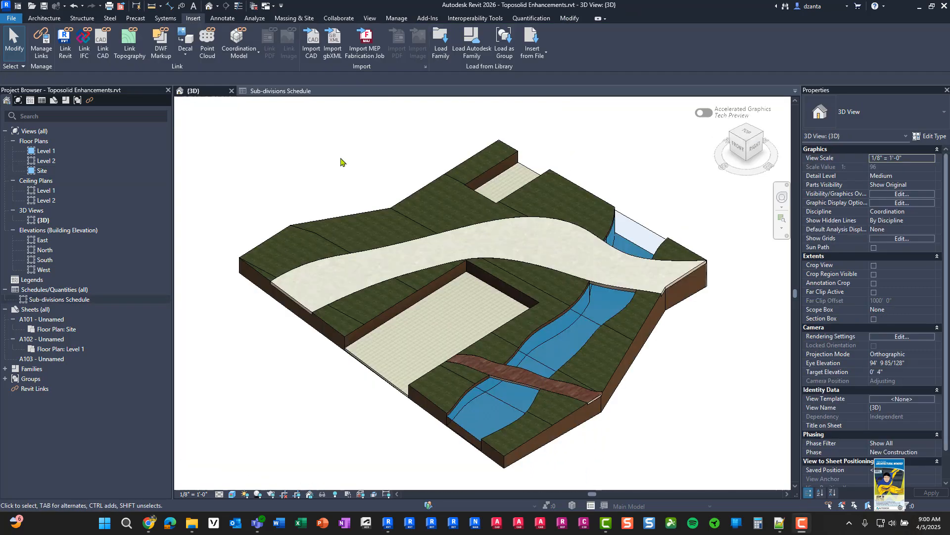
mouse_move(339, 158)
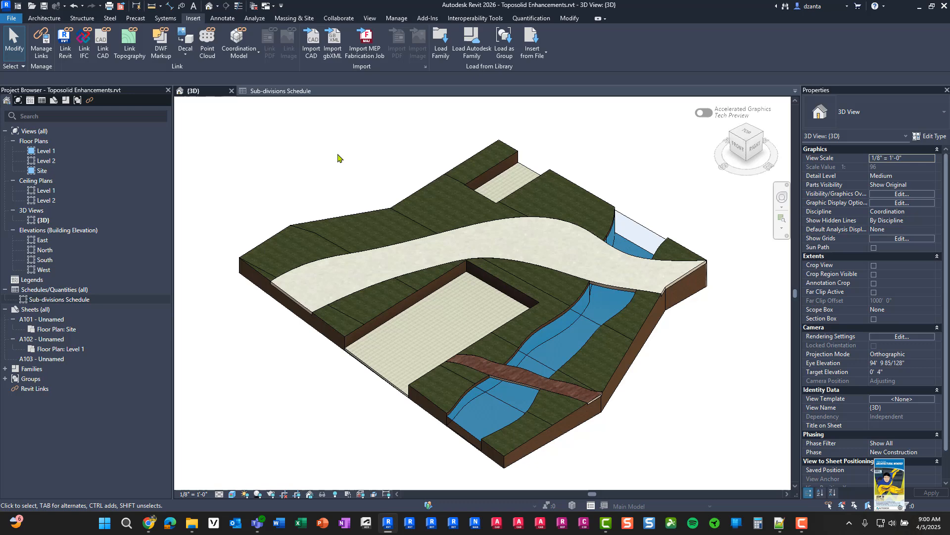
mouse_move(343, 154)
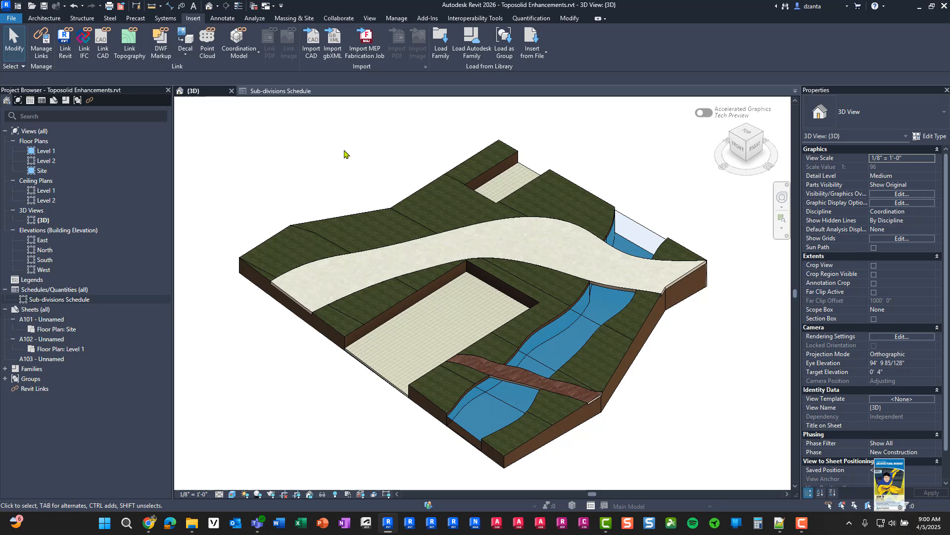
mouse_move(580, 141)
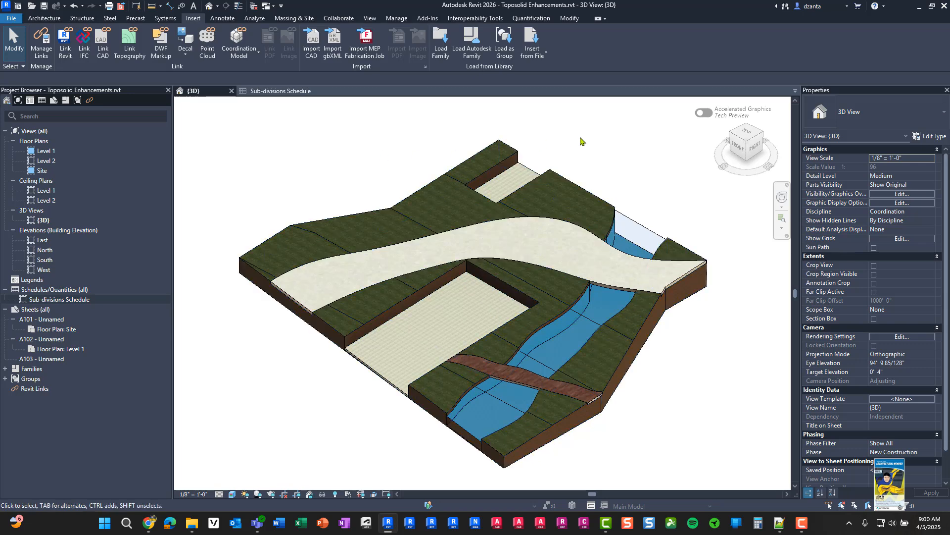
mouse_move(656, 182)
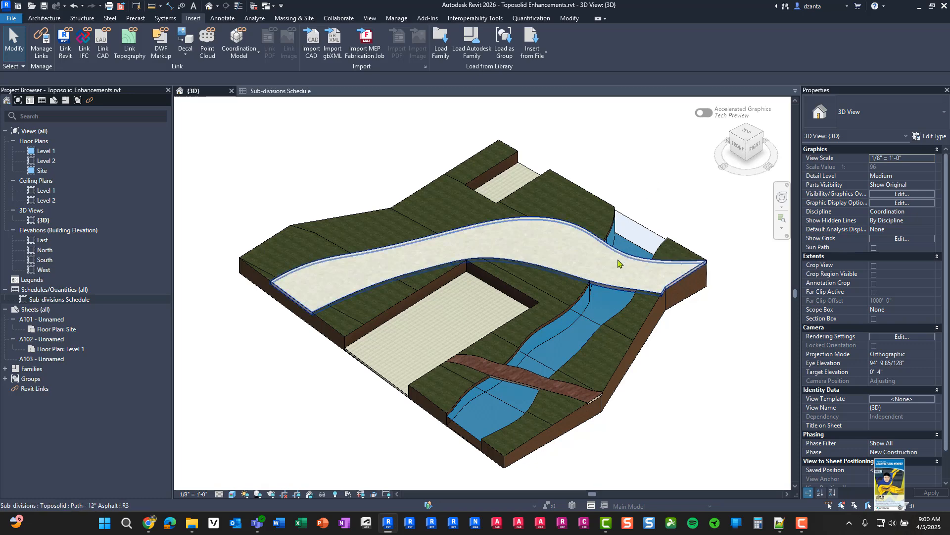
Hide the asphalt path and stream sub-divisions in the view, then open Visibility/Graphics
right_click(618, 263)
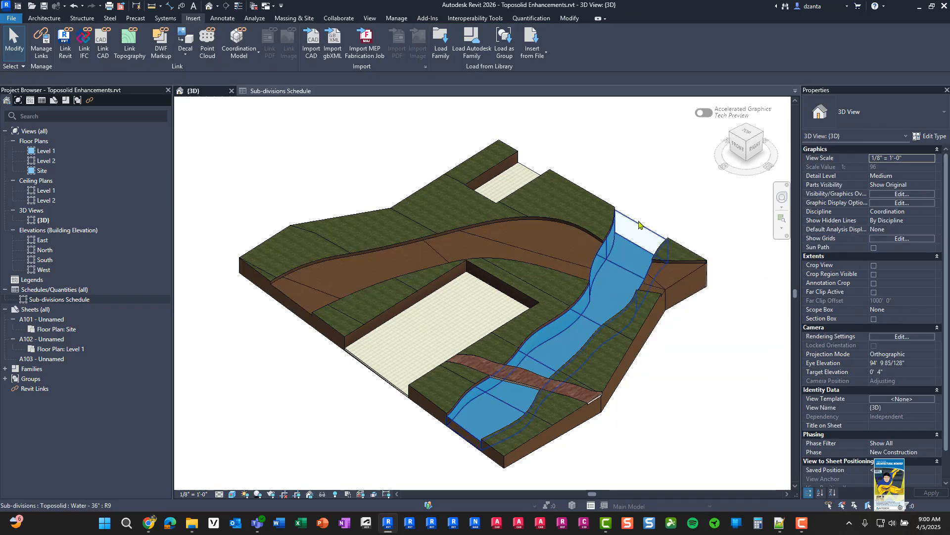
right_click(636, 218)
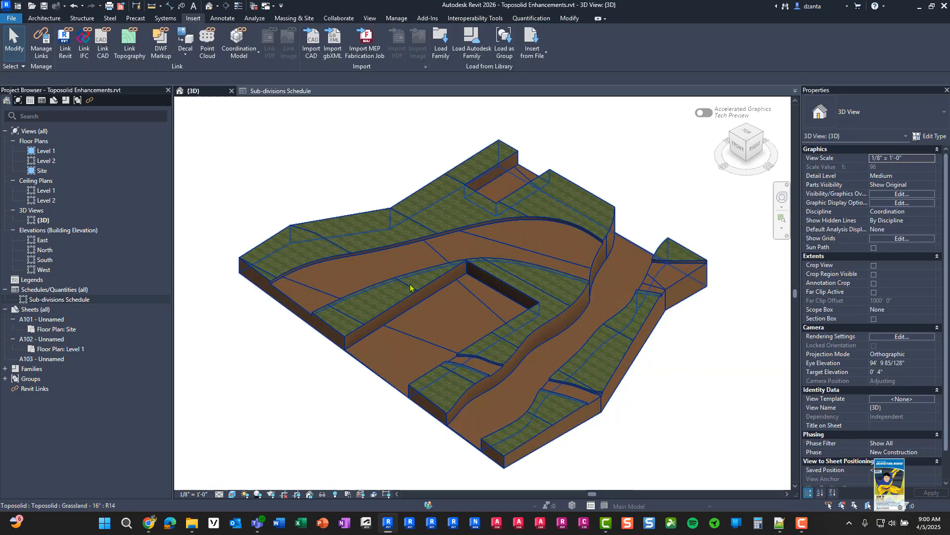
click(902, 194)
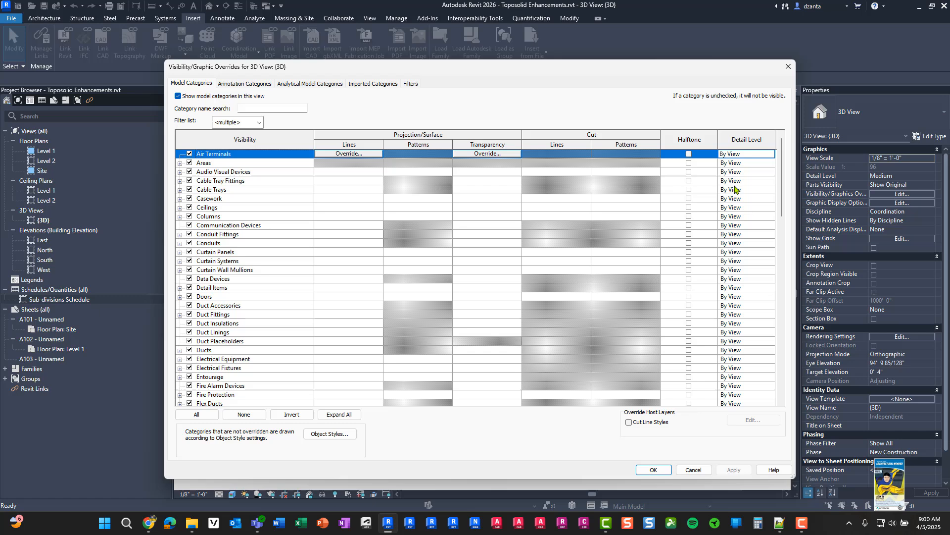
Toggle the Toposolid Sub-divisions subcategory visibility and confirm the settings
scroll(down, 3)
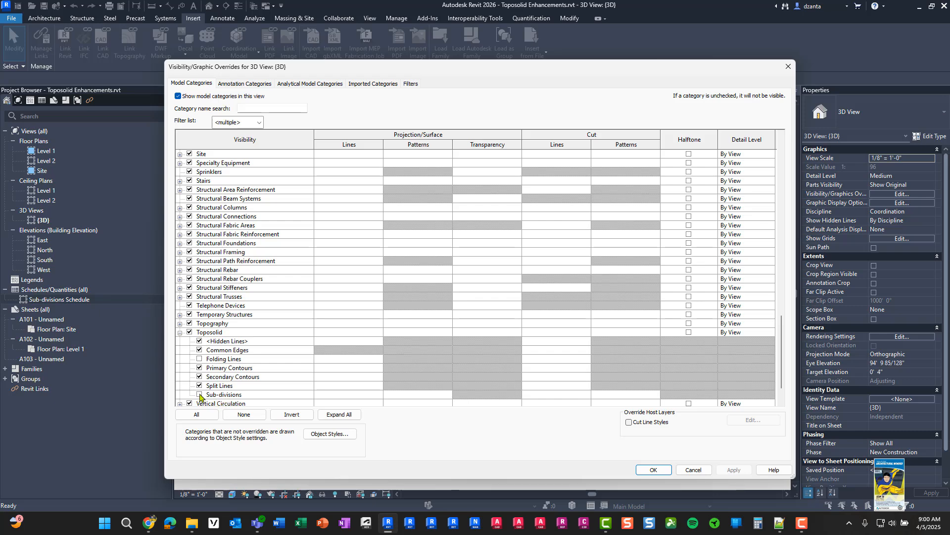
click(224, 385)
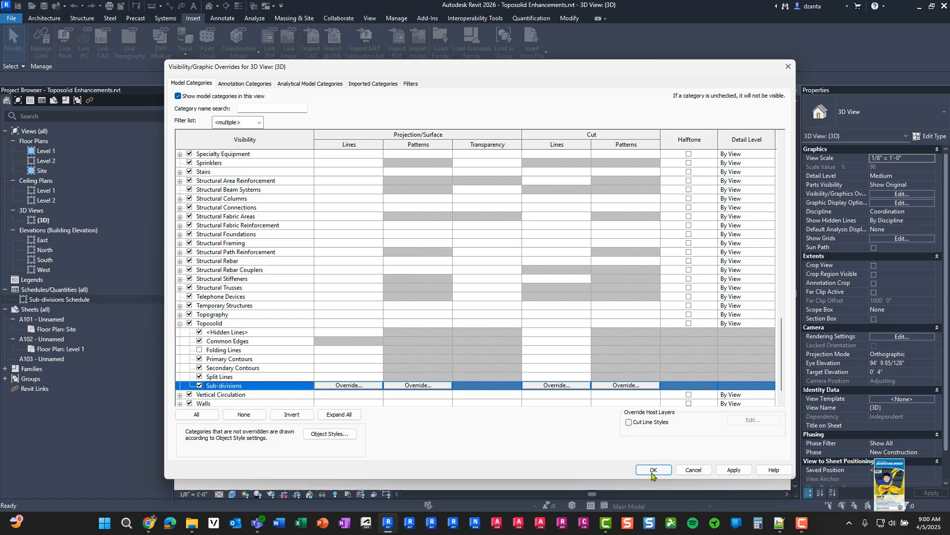
click(653, 469)
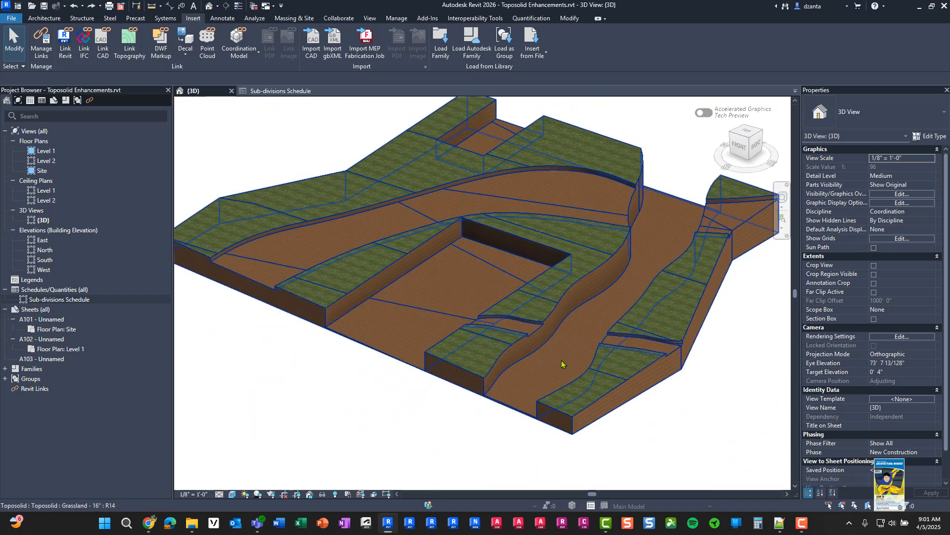
mouse_move(561, 362)
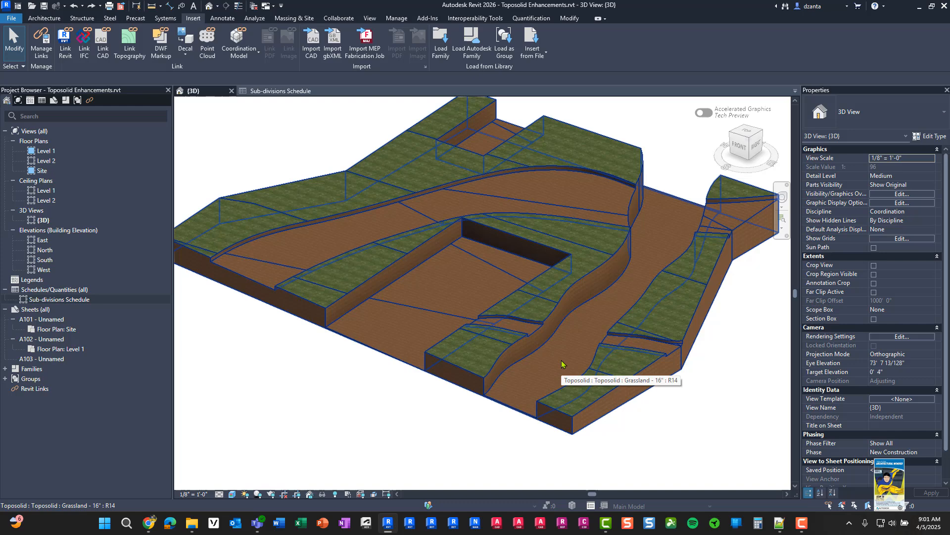
mouse_move(454, 216)
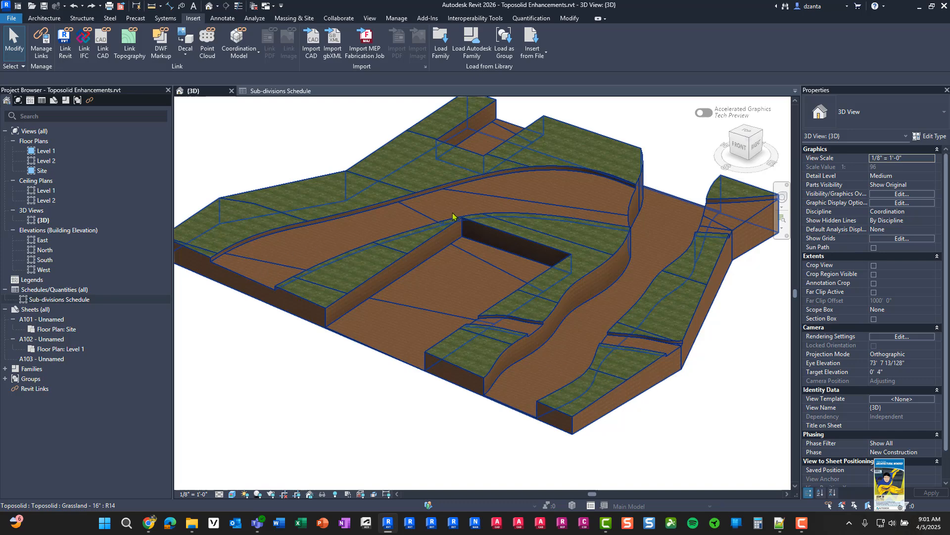
mouse_move(254, 276)
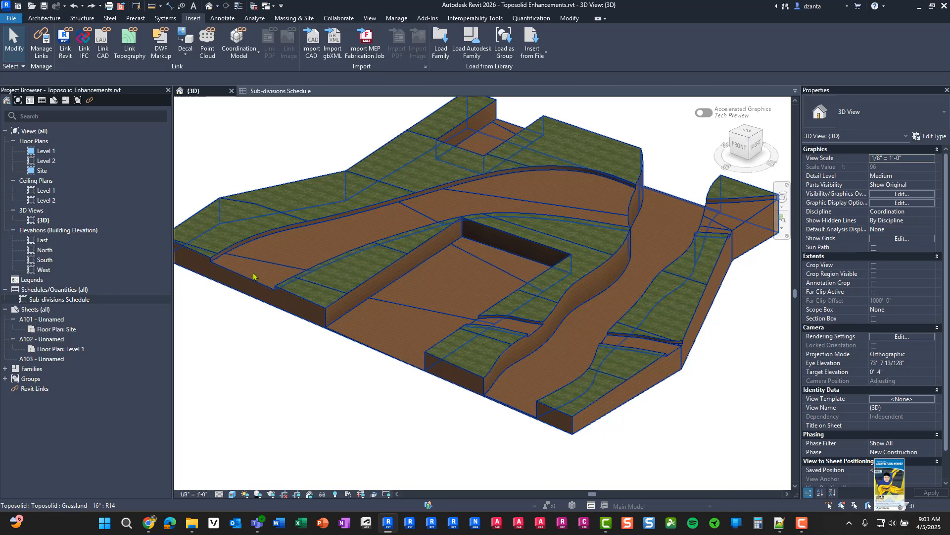
mouse_move(568, 186)
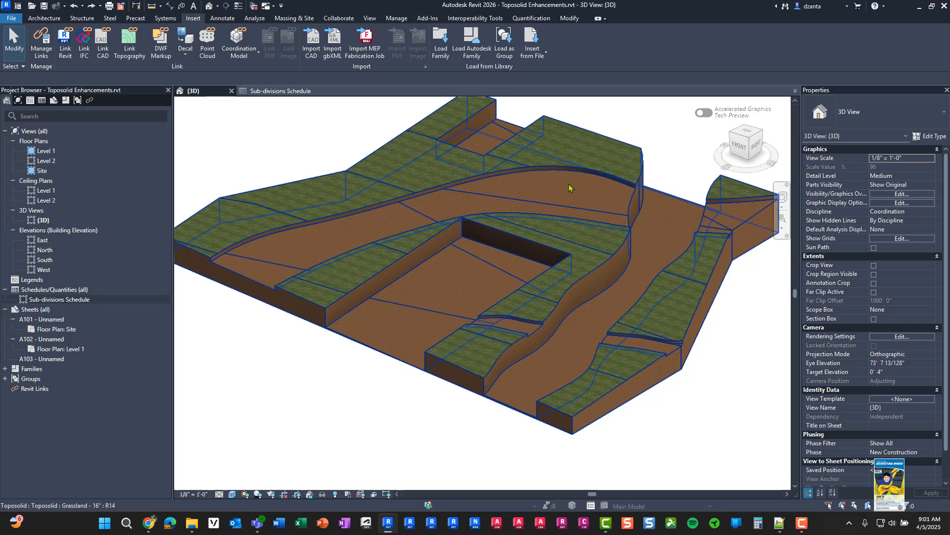
mouse_move(628, 208)
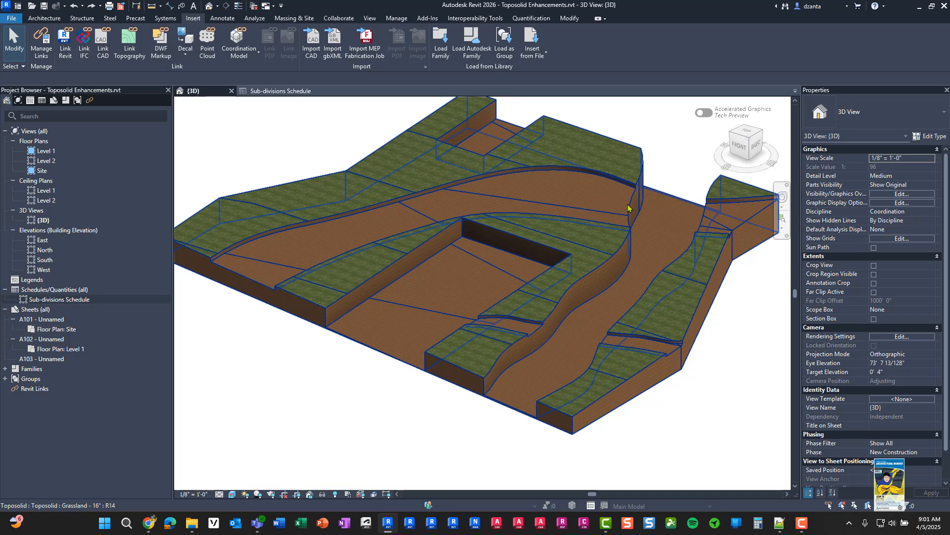
mouse_move(221, 274)
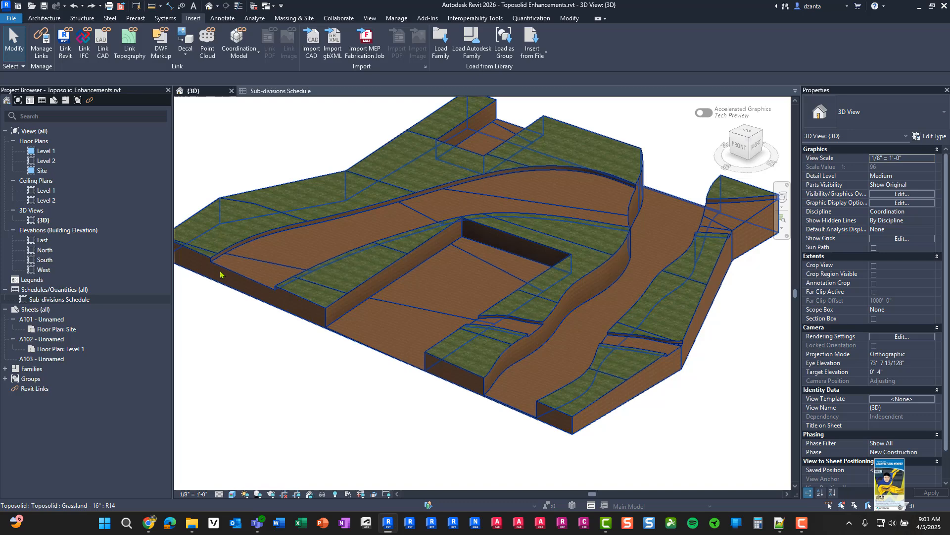
mouse_move(469, 209)
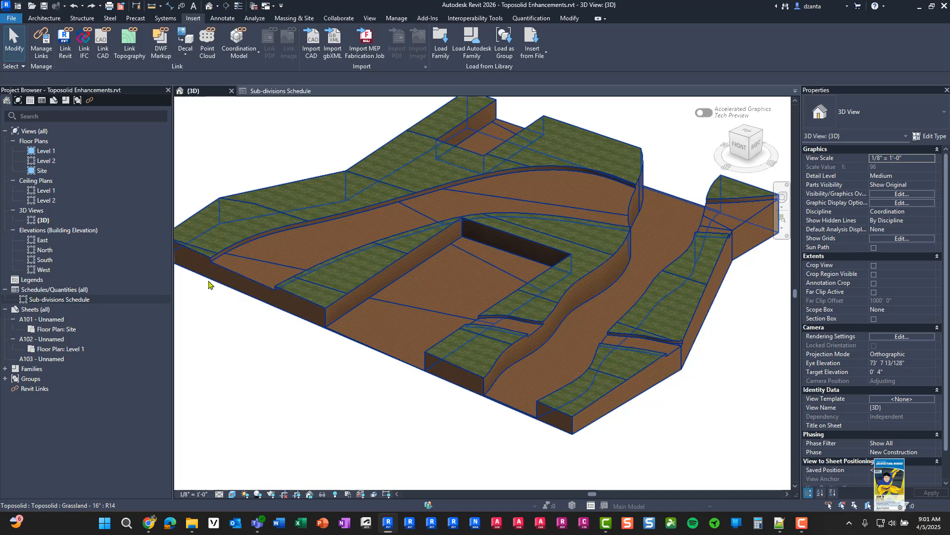
mouse_move(512, 191)
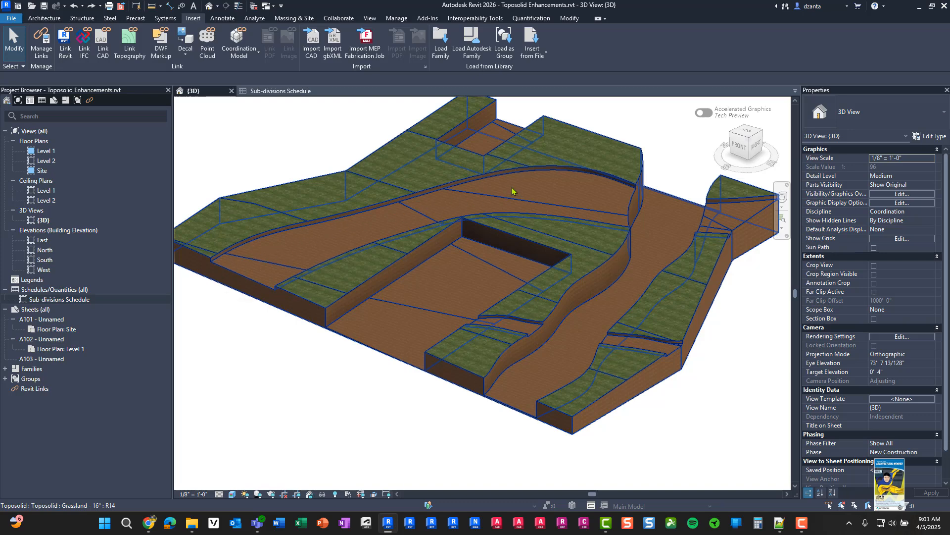
mouse_move(437, 228)
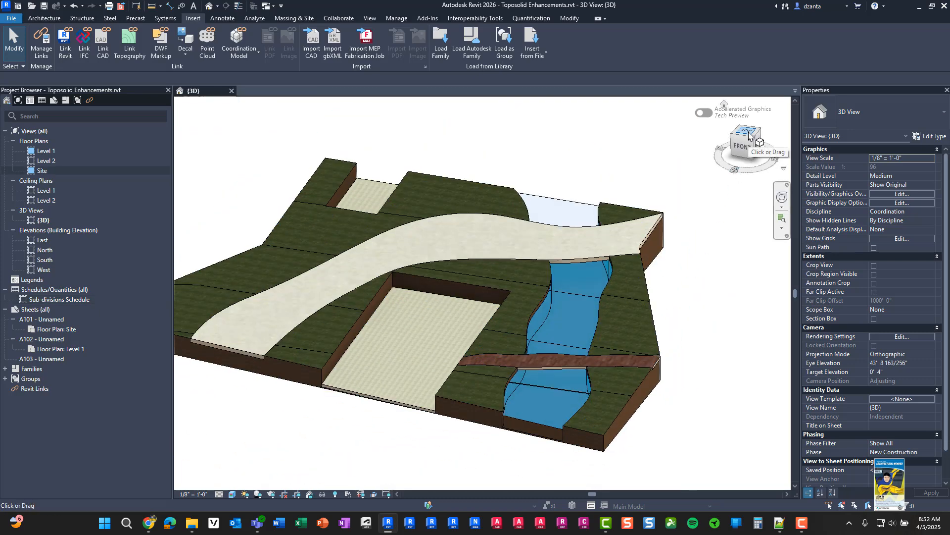
View the site model in plan from the TOP ViewCube face and click the model
click(746, 130)
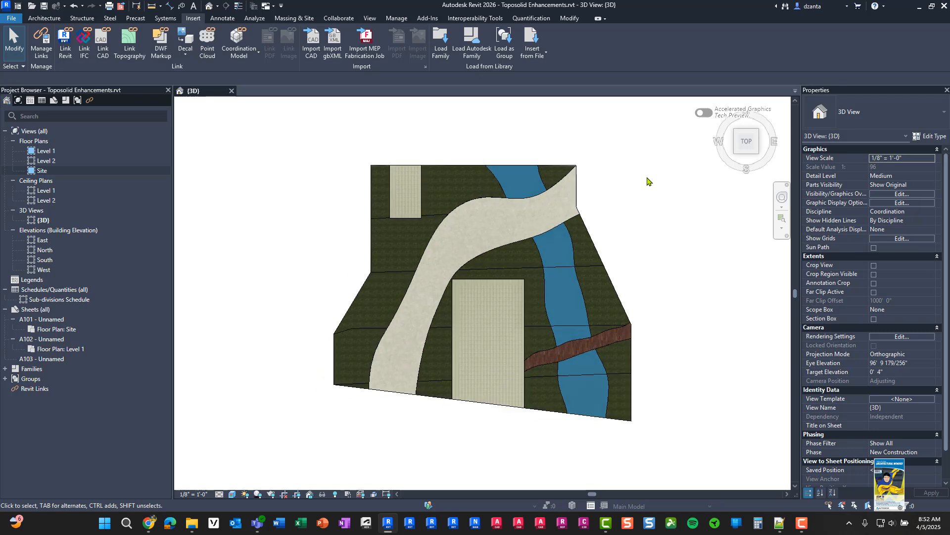
mouse_move(672, 262)
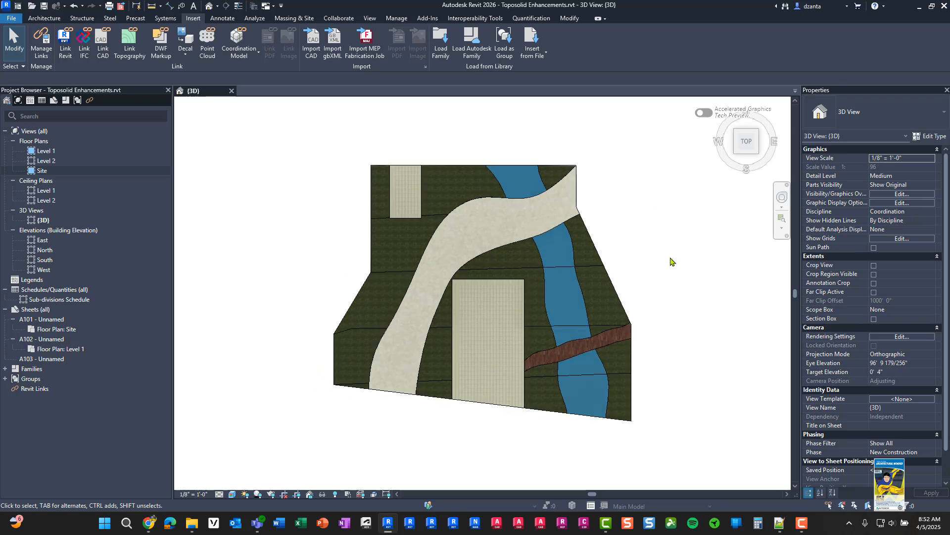
mouse_move(670, 293)
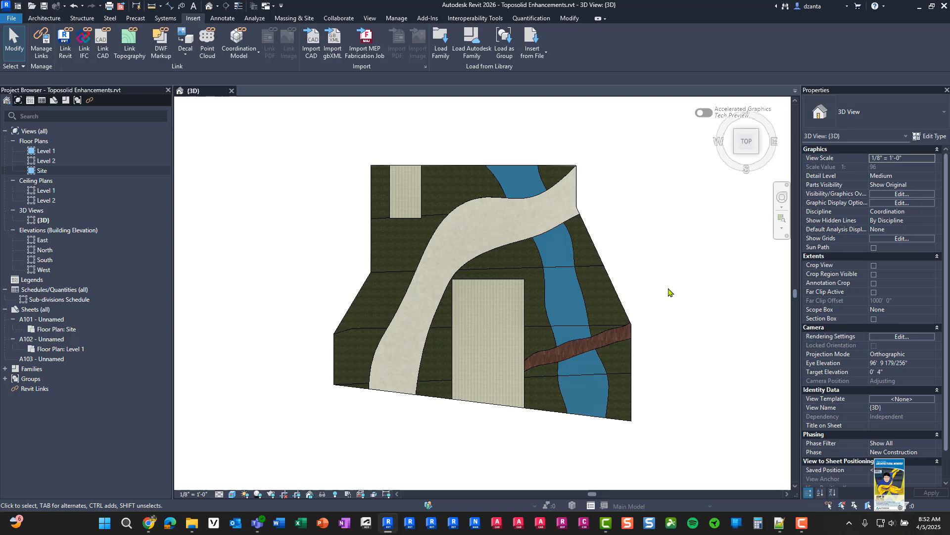
click(431, 253)
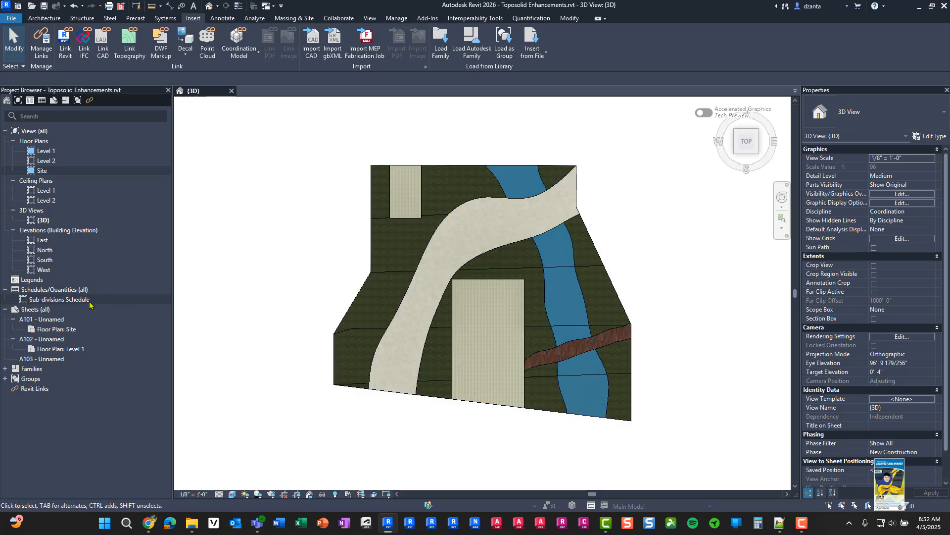
Open the Sub-divisions Schedule, edit the Mark column, and return to the 3D view
double_click(59, 299)
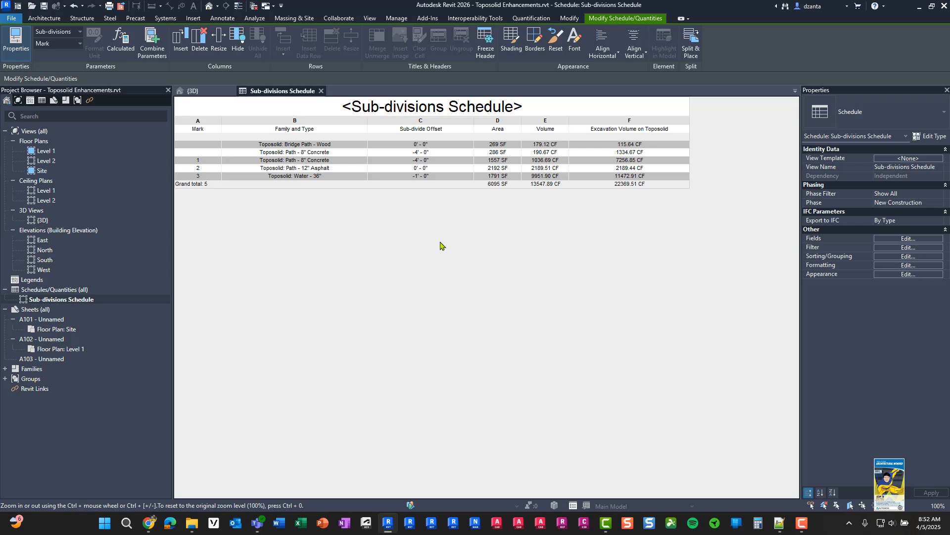
mouse_move(355, 240)
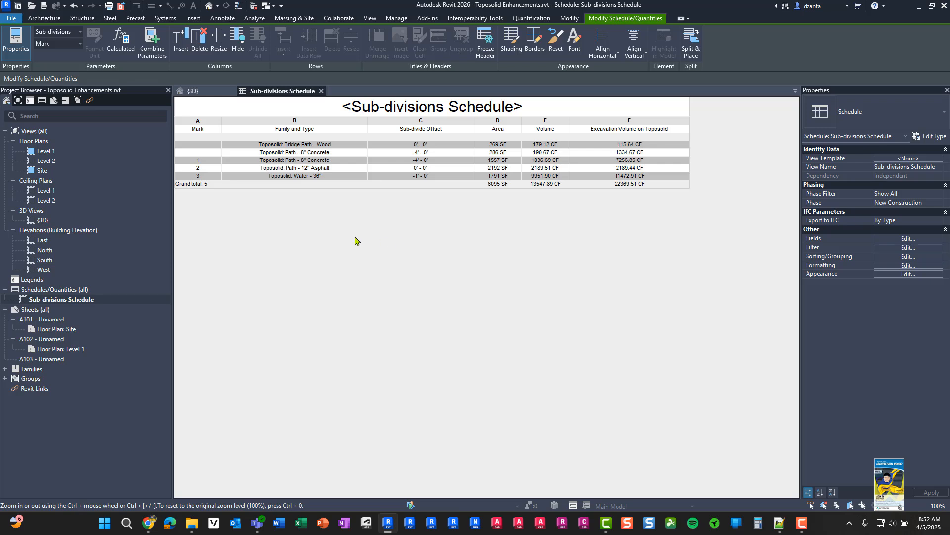
click(197, 152)
text(4)
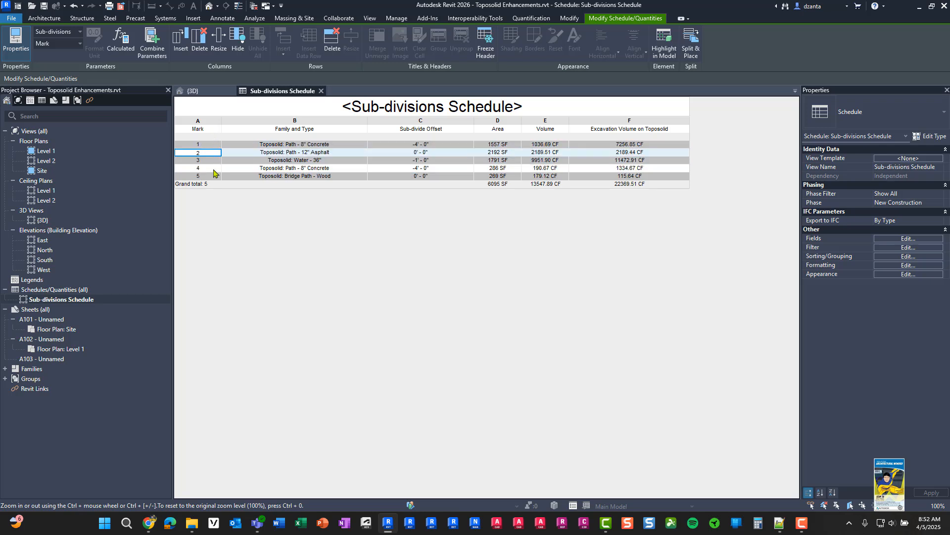
mouse_move(423, 205)
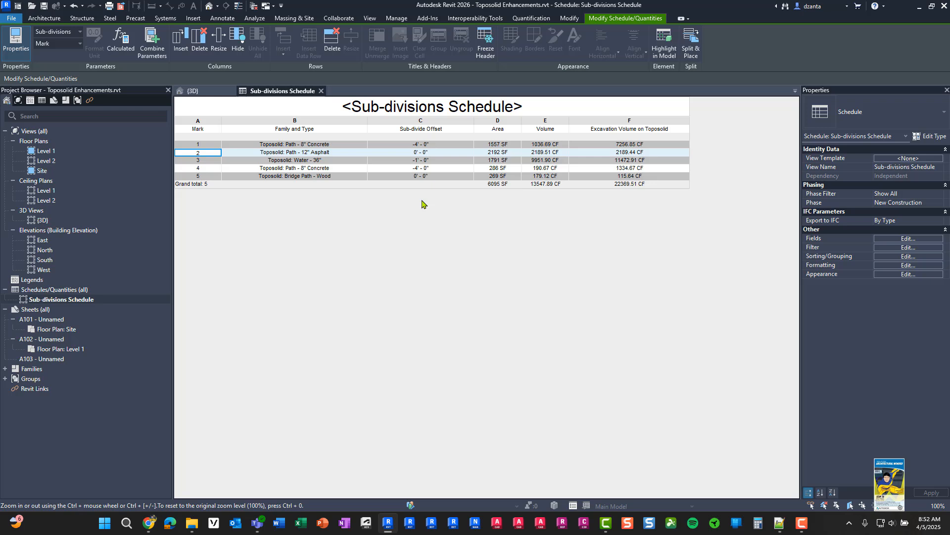
mouse_move(426, 181)
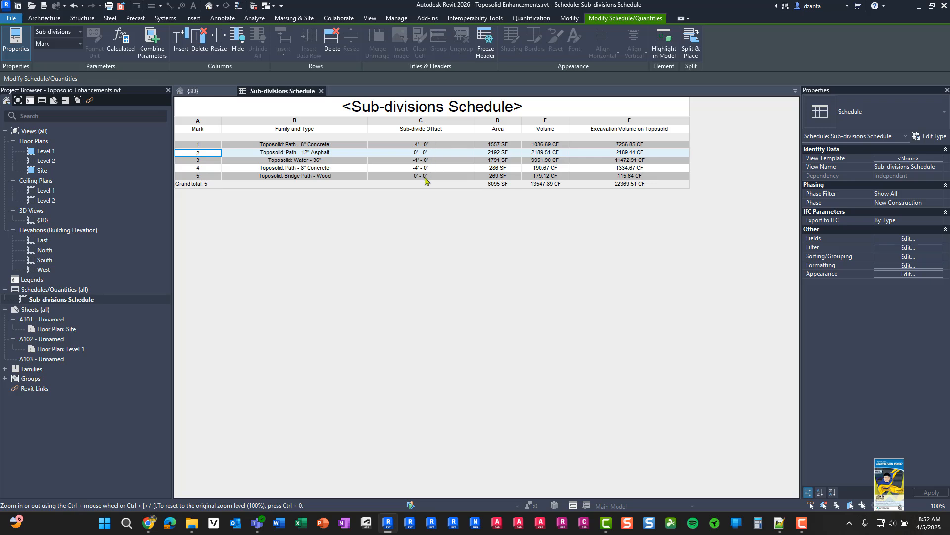
mouse_move(499, 201)
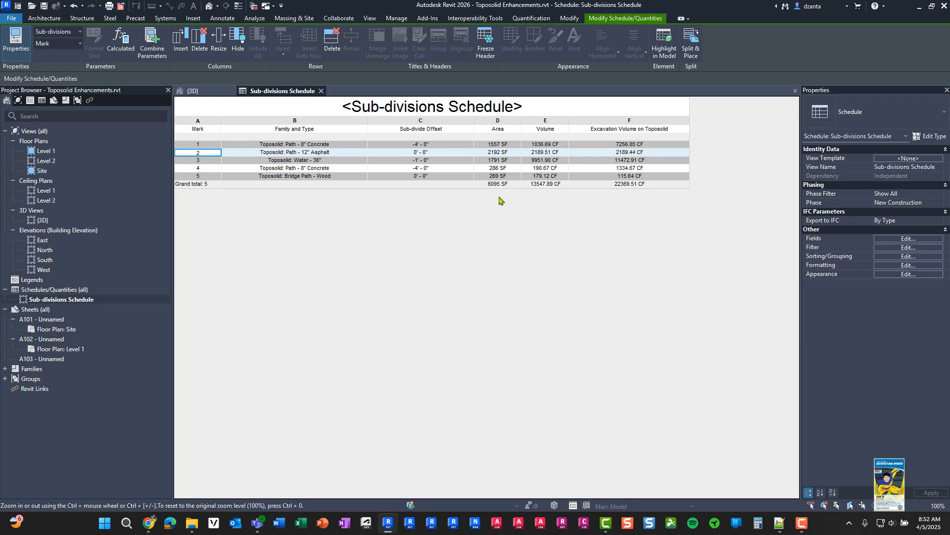
mouse_move(537, 189)
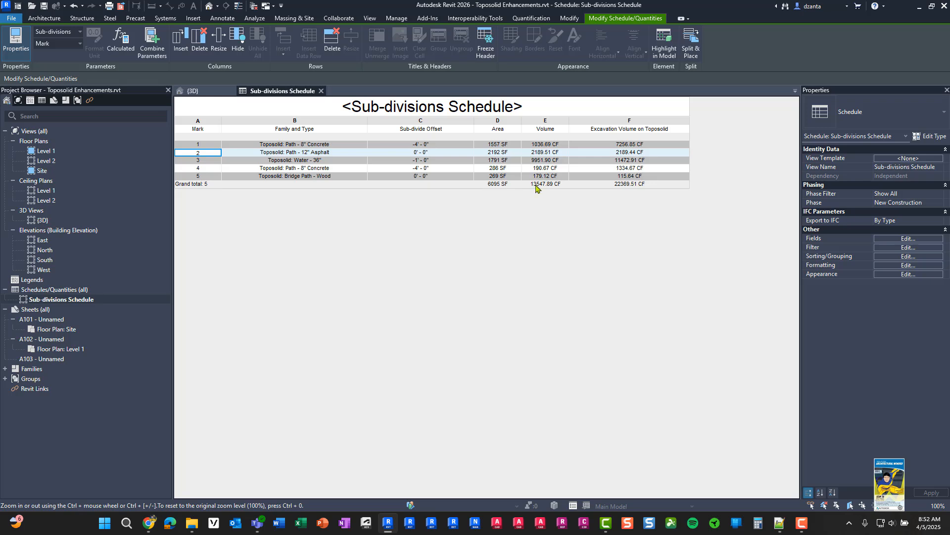
mouse_move(659, 135)
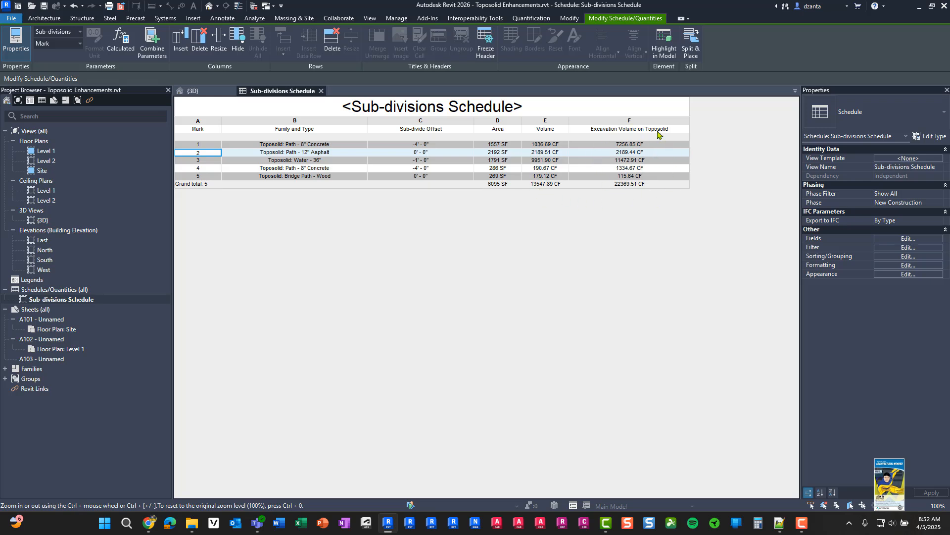
mouse_move(638, 207)
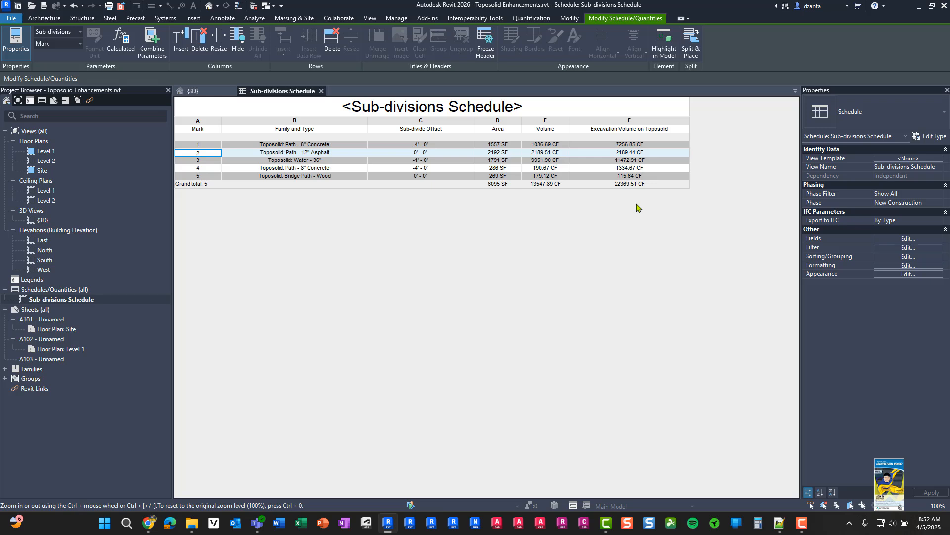
click(192, 90)
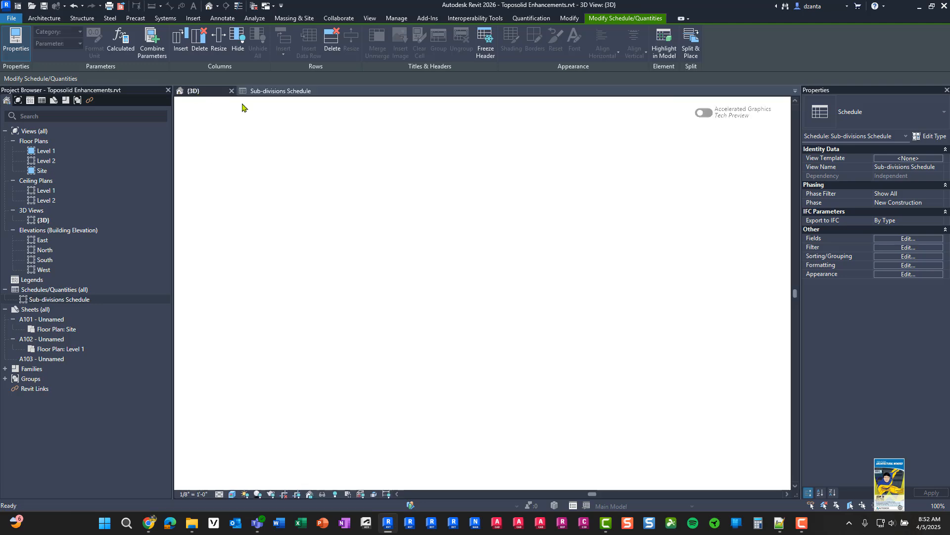
Orbit from top view to an isometric corner view of the pads, path, stream and bridge
click(192, 90)
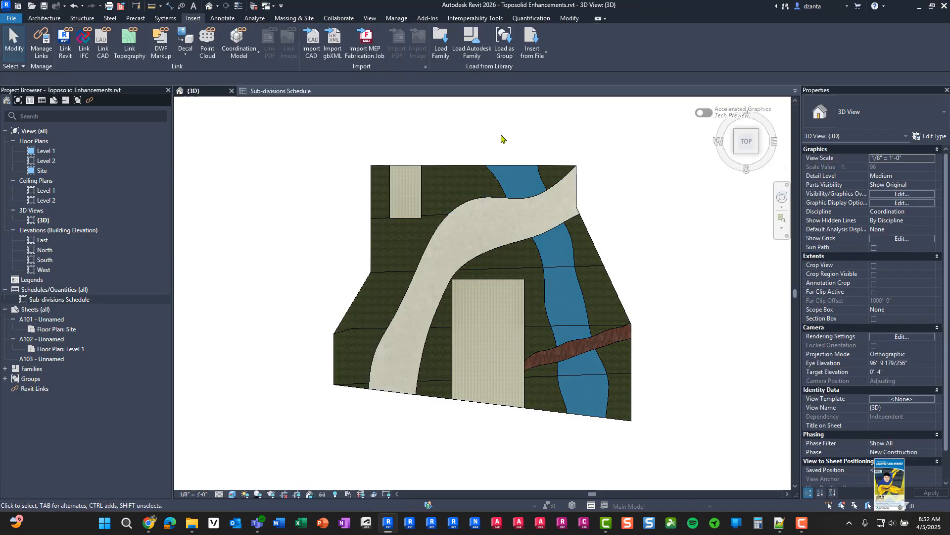
mouse_move(745, 113)
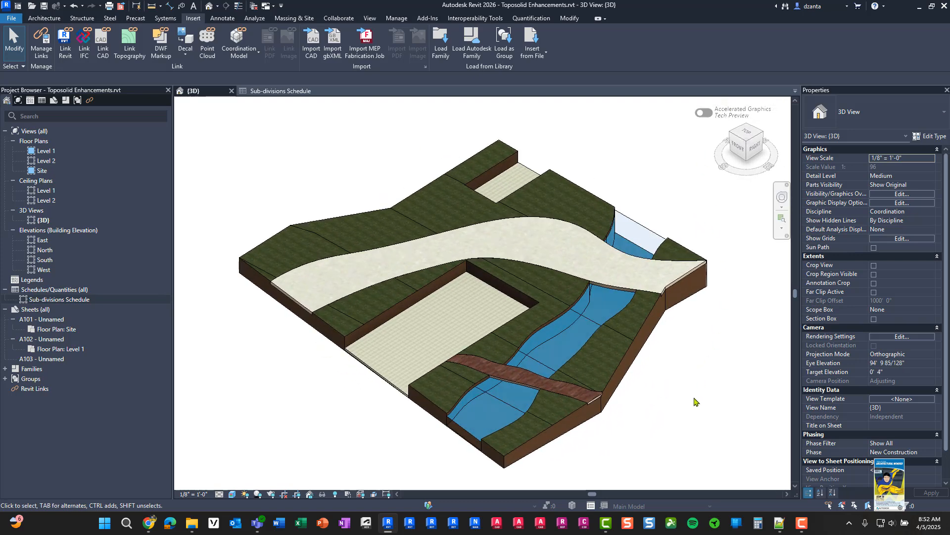
mouse_move(675, 425)
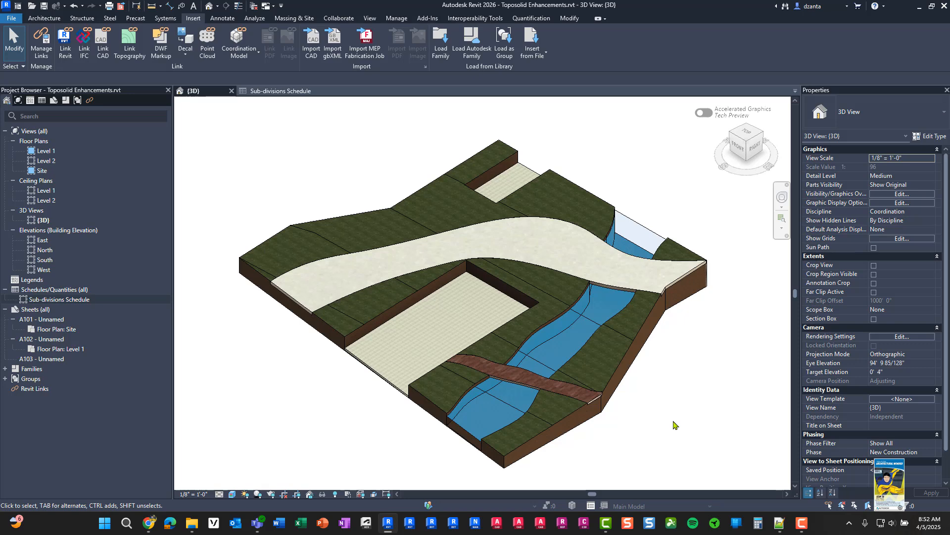
mouse_move(664, 423)
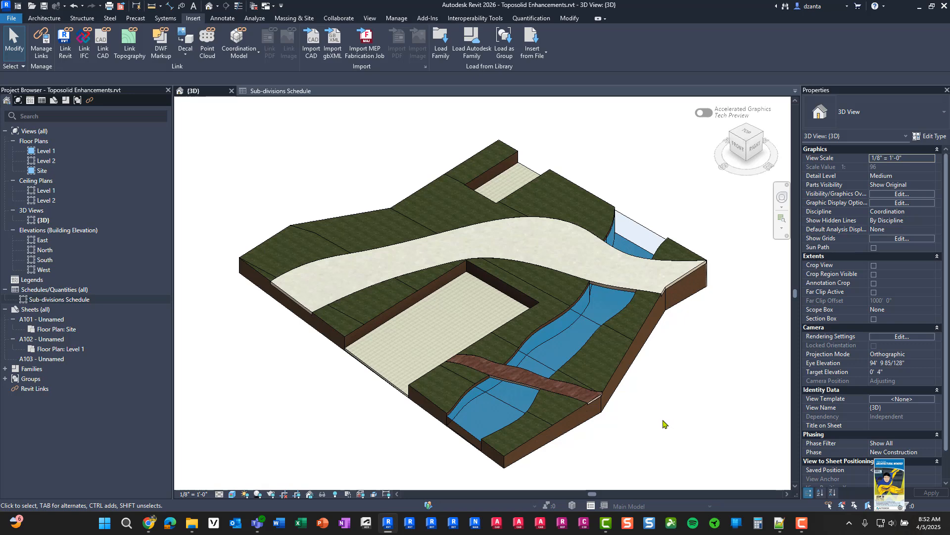
click(515, 370)
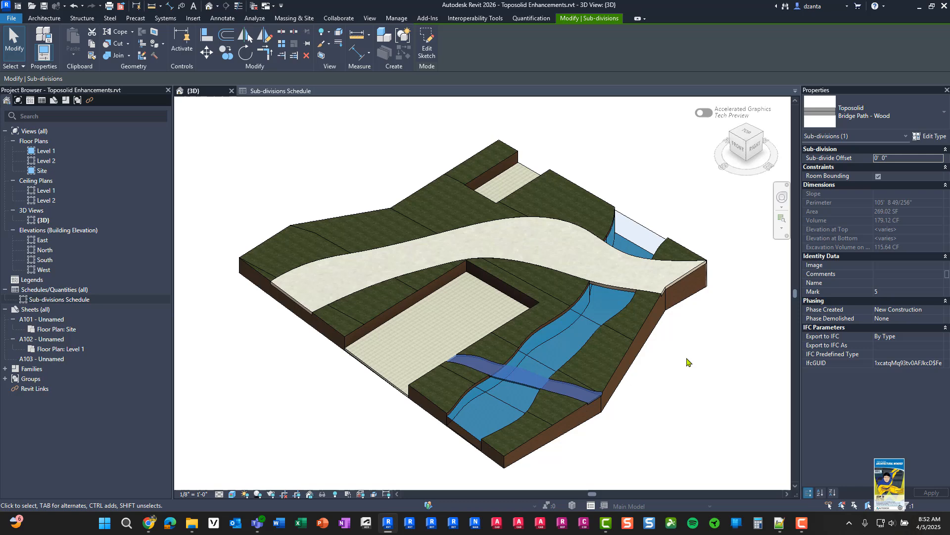
mouse_move(930, 135)
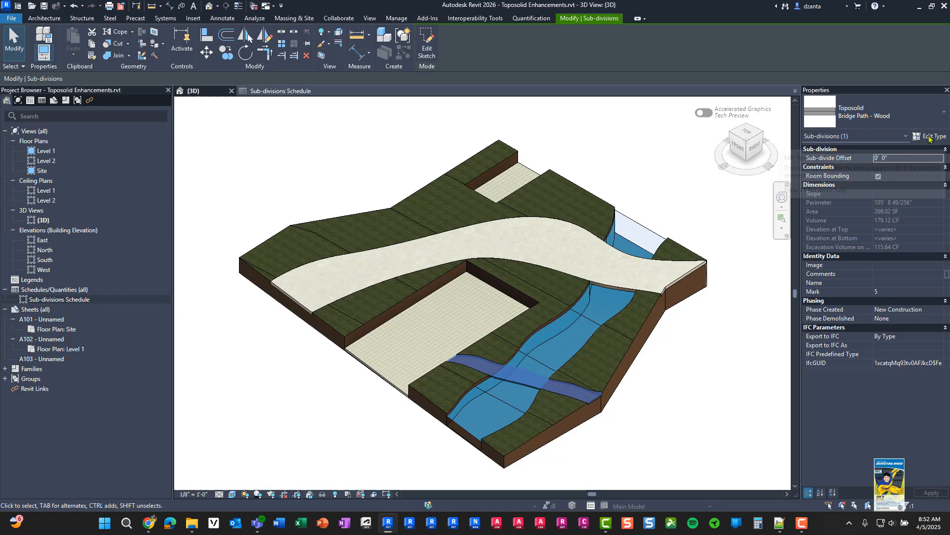
click(933, 136)
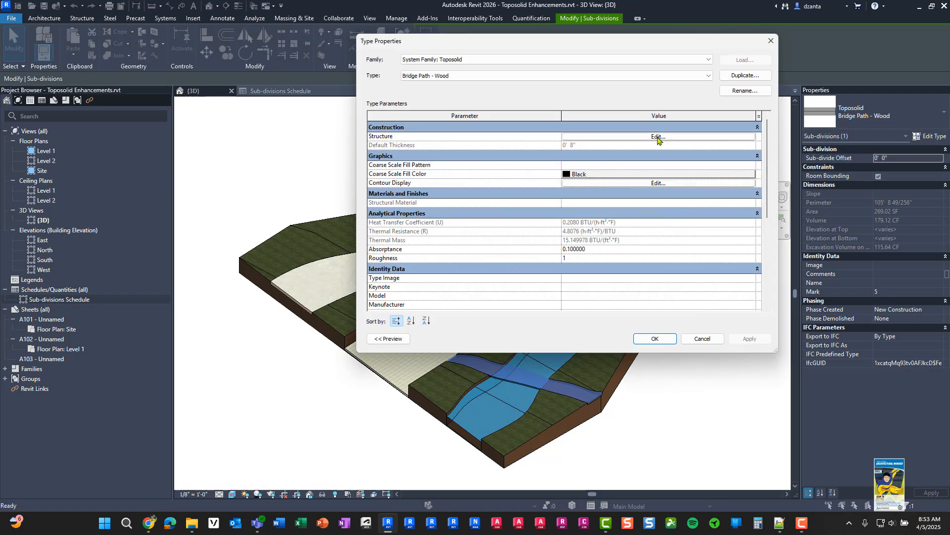
click(659, 136)
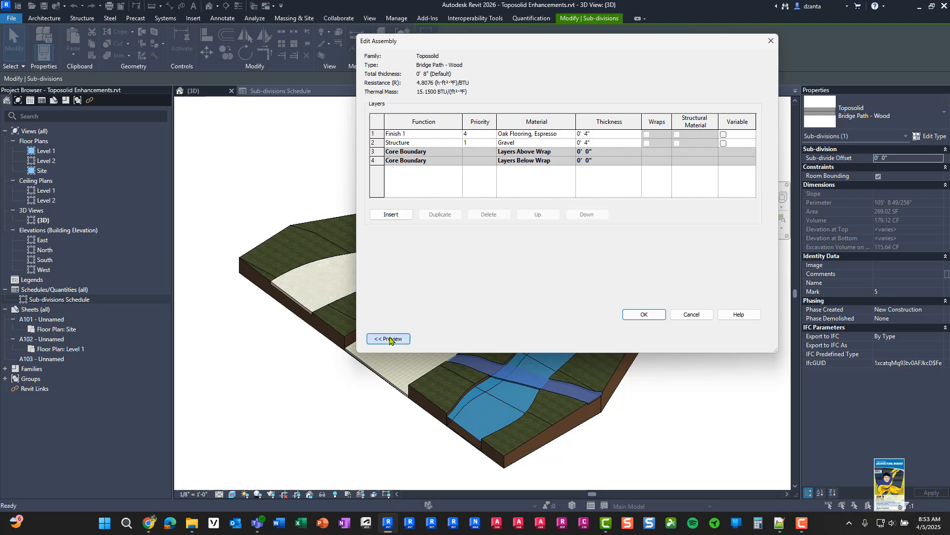
click(387, 338)
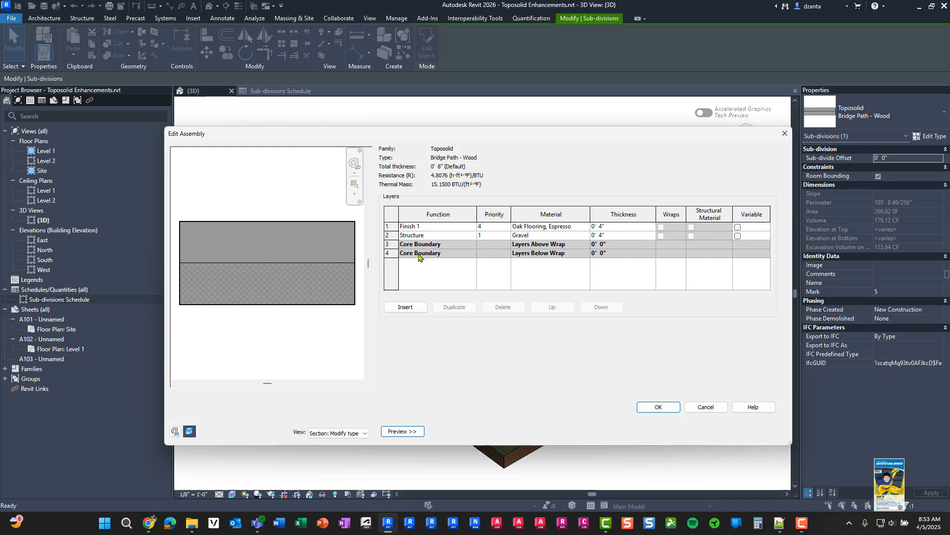
mouse_move(534, 261)
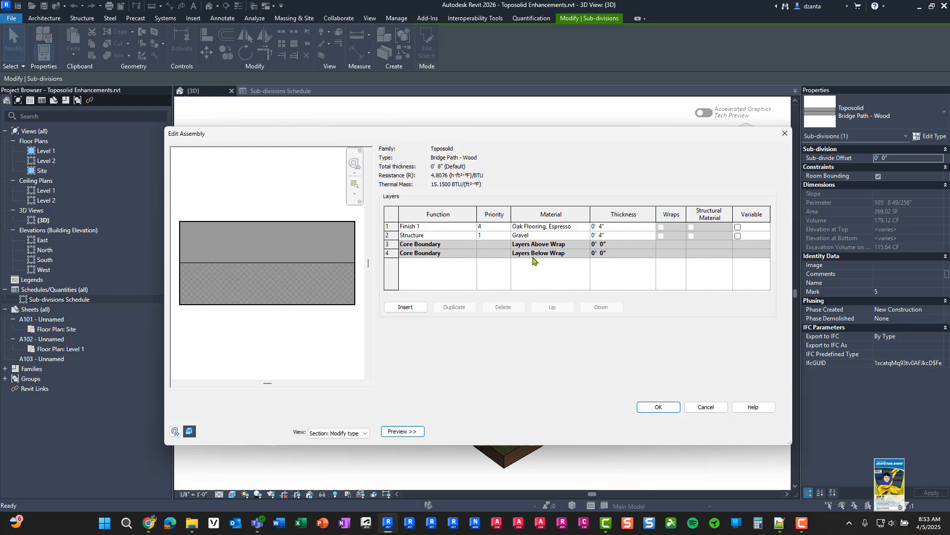
mouse_move(492, 258)
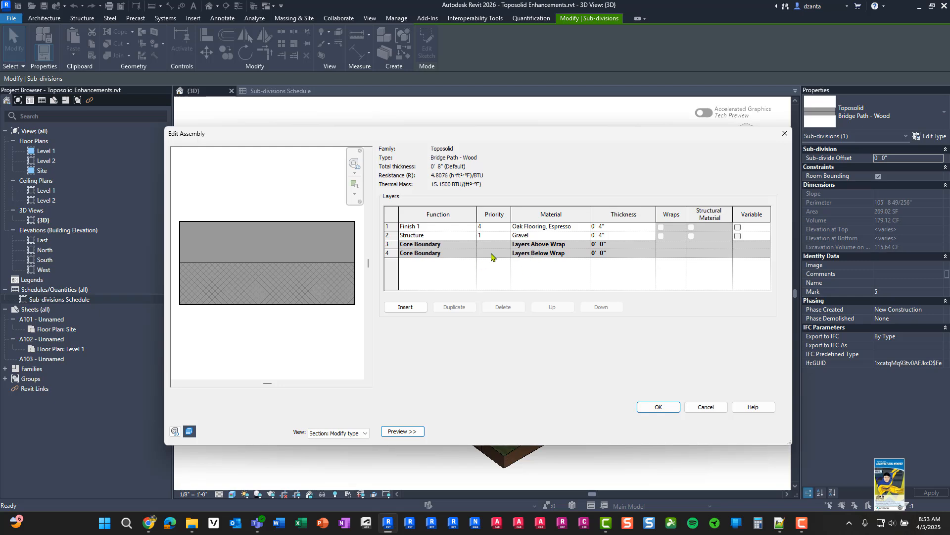
mouse_move(518, 253)
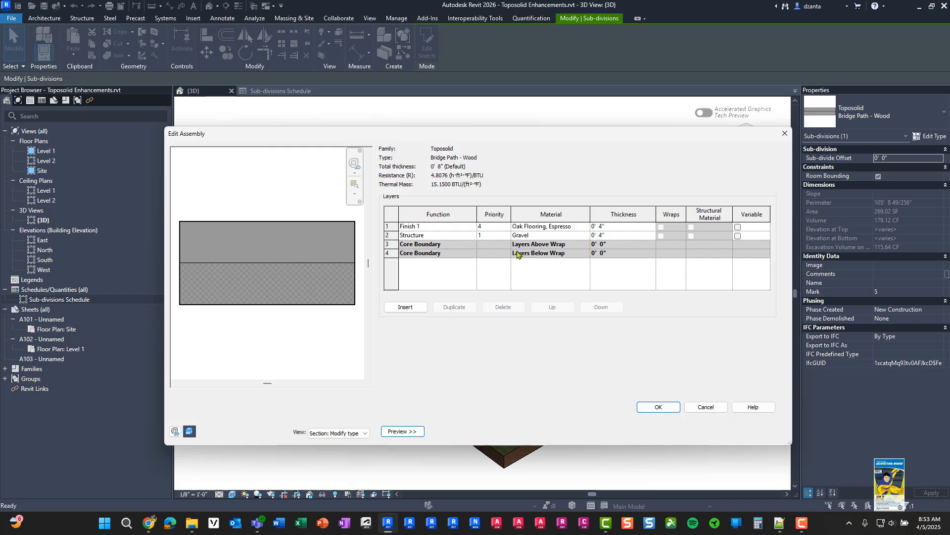
mouse_move(639, 251)
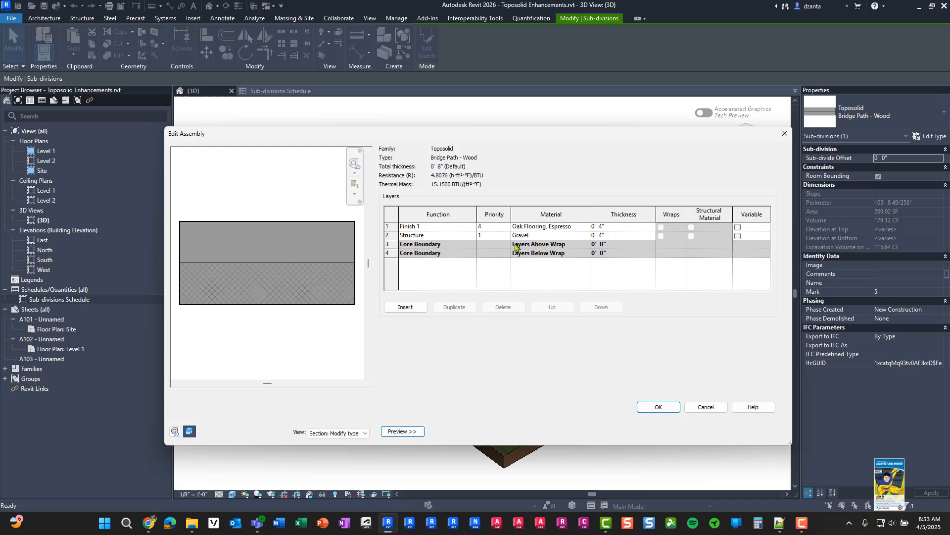
mouse_move(591, 248)
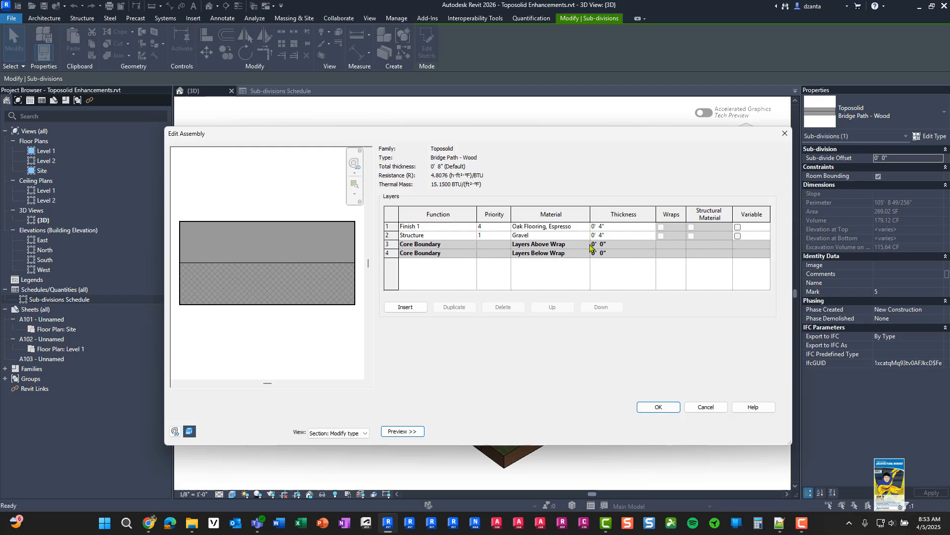
mouse_move(598, 281)
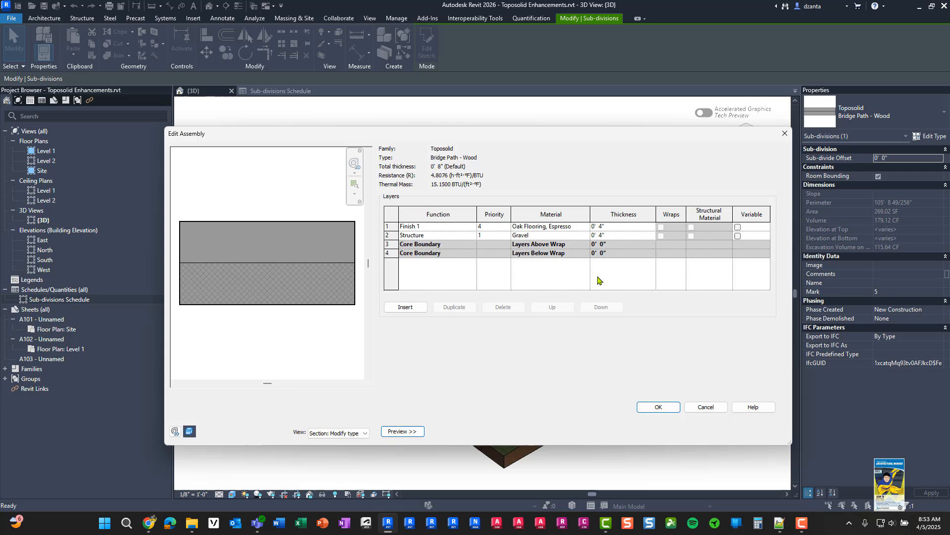
mouse_move(580, 357)
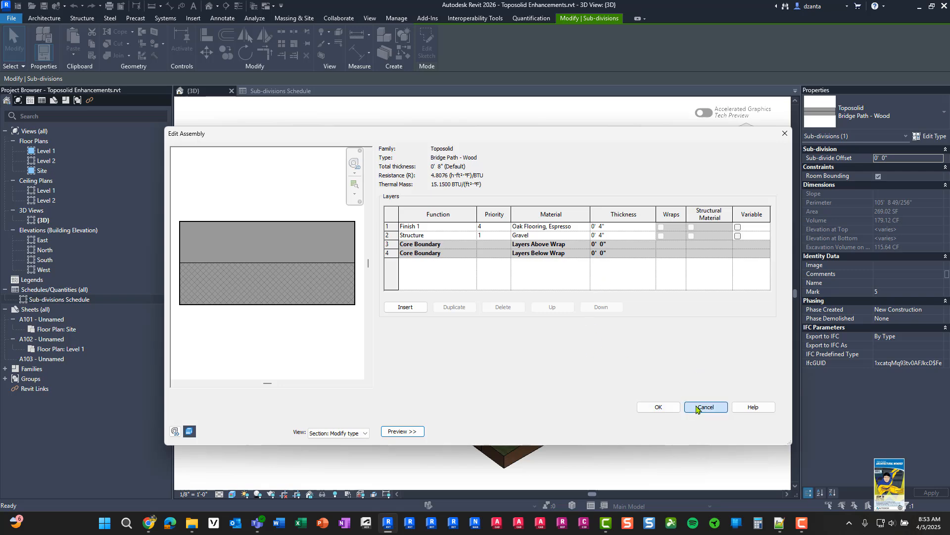
click(705, 407)
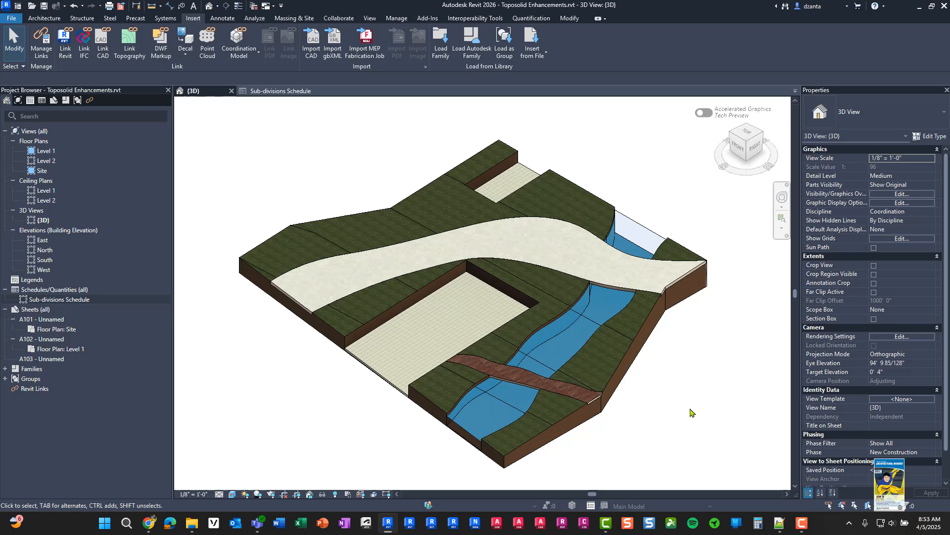
mouse_move(702, 402)
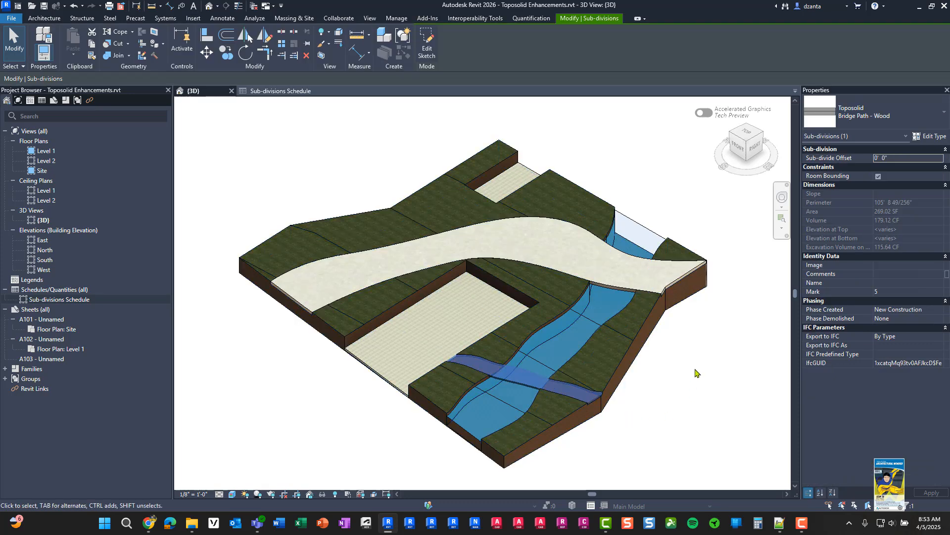
click(427, 46)
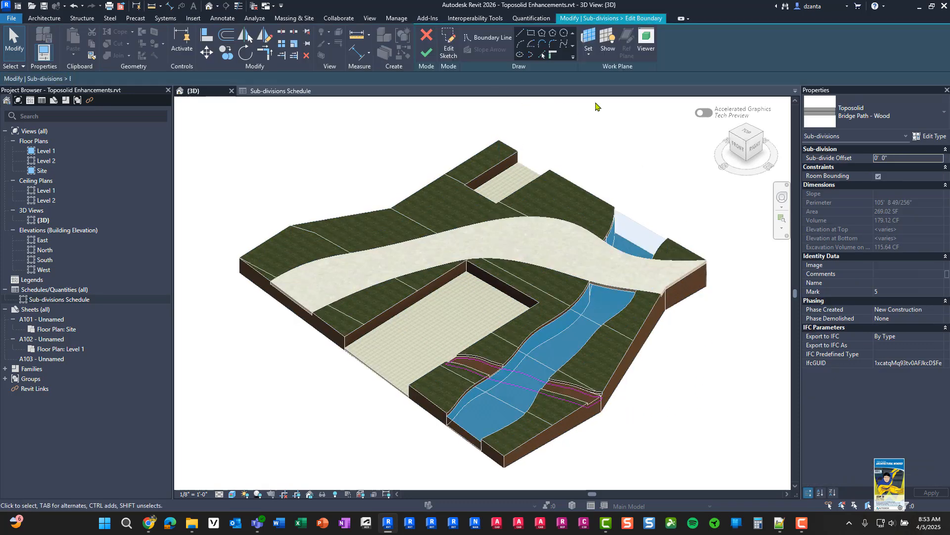
click(448, 44)
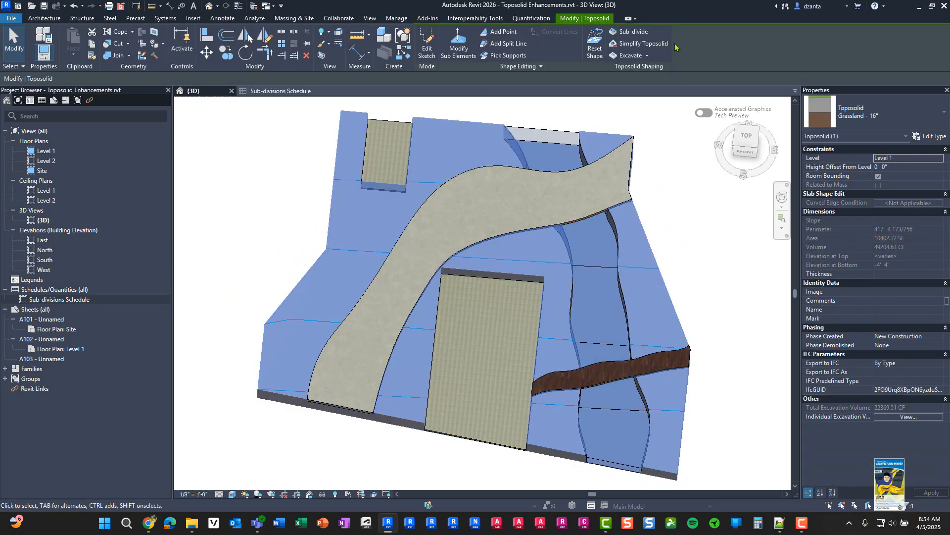
mouse_move(643, 44)
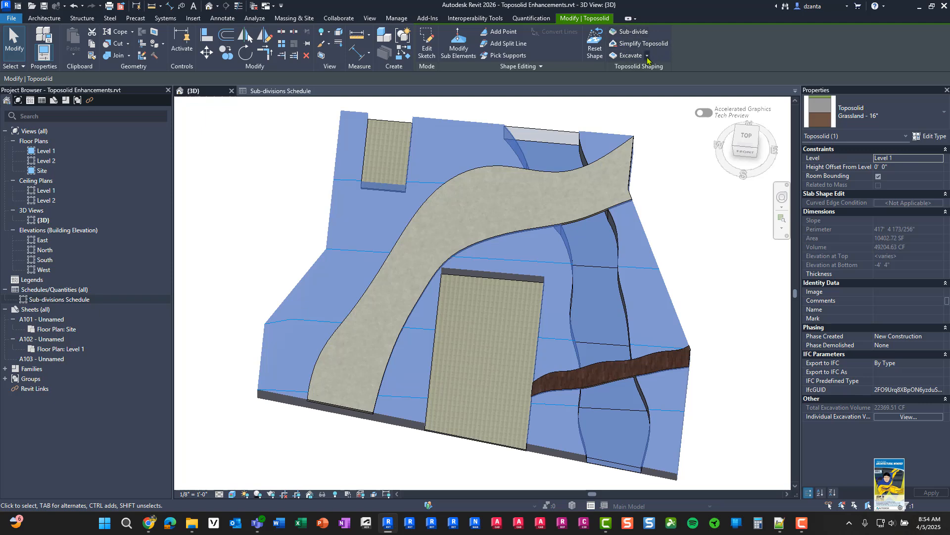
mouse_move(675, 151)
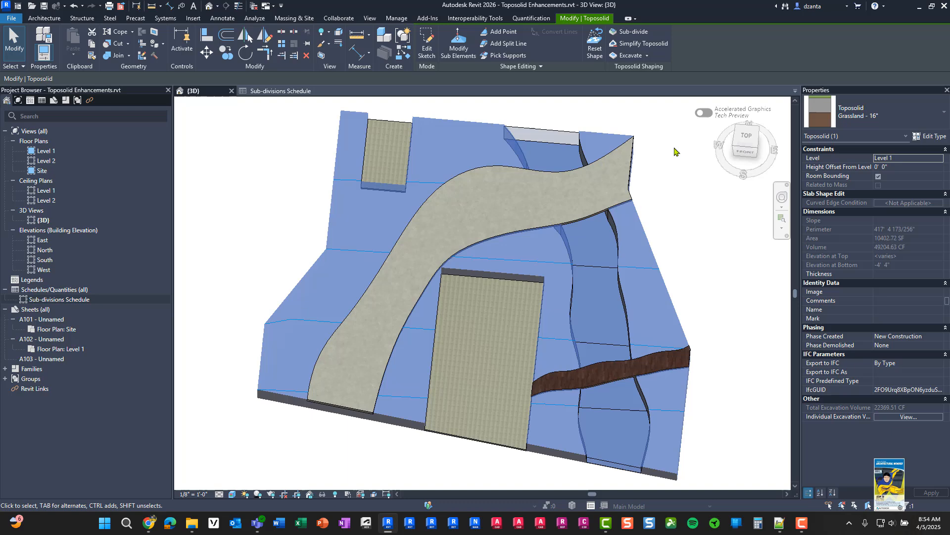